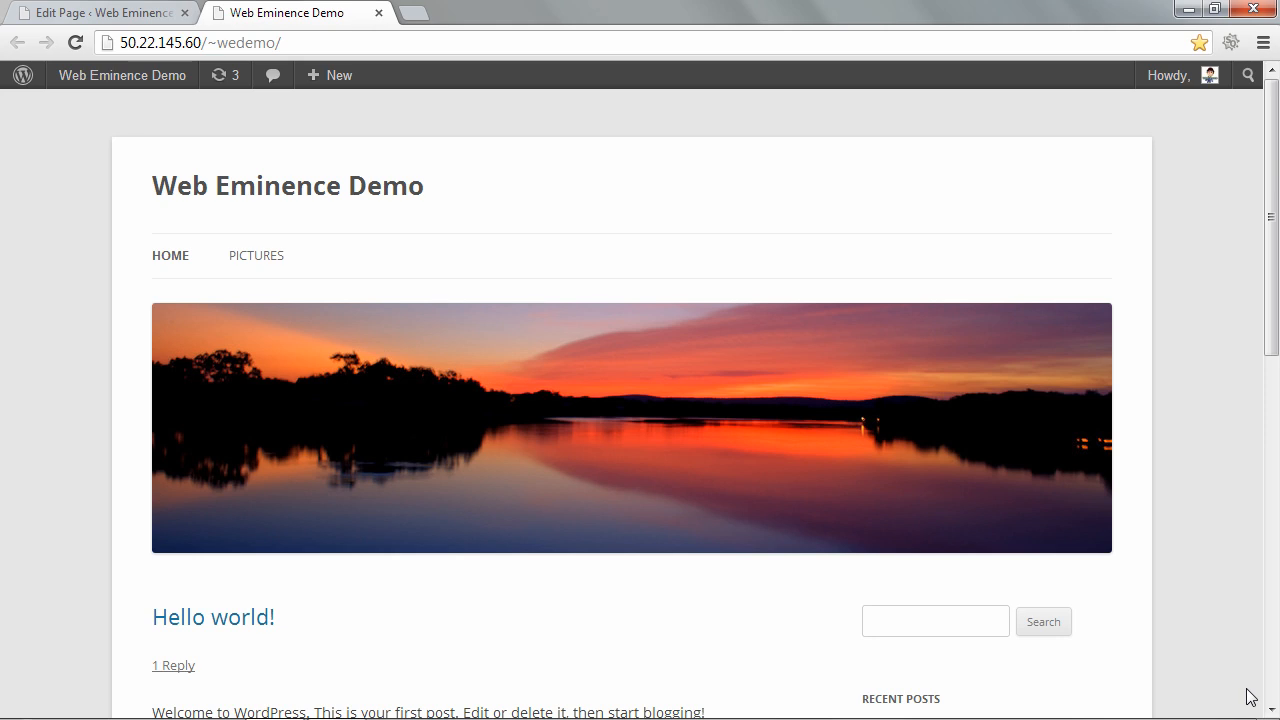
mouse_move(830, 714)
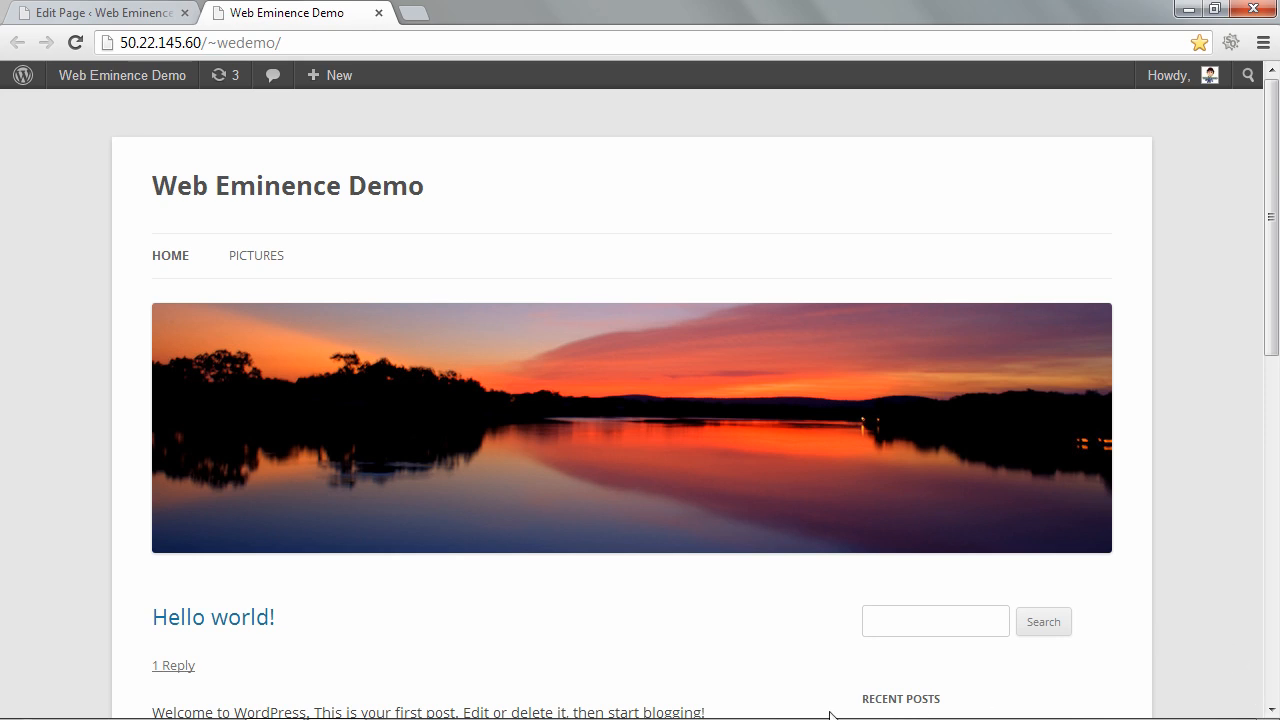
mouse_move(783, 698)
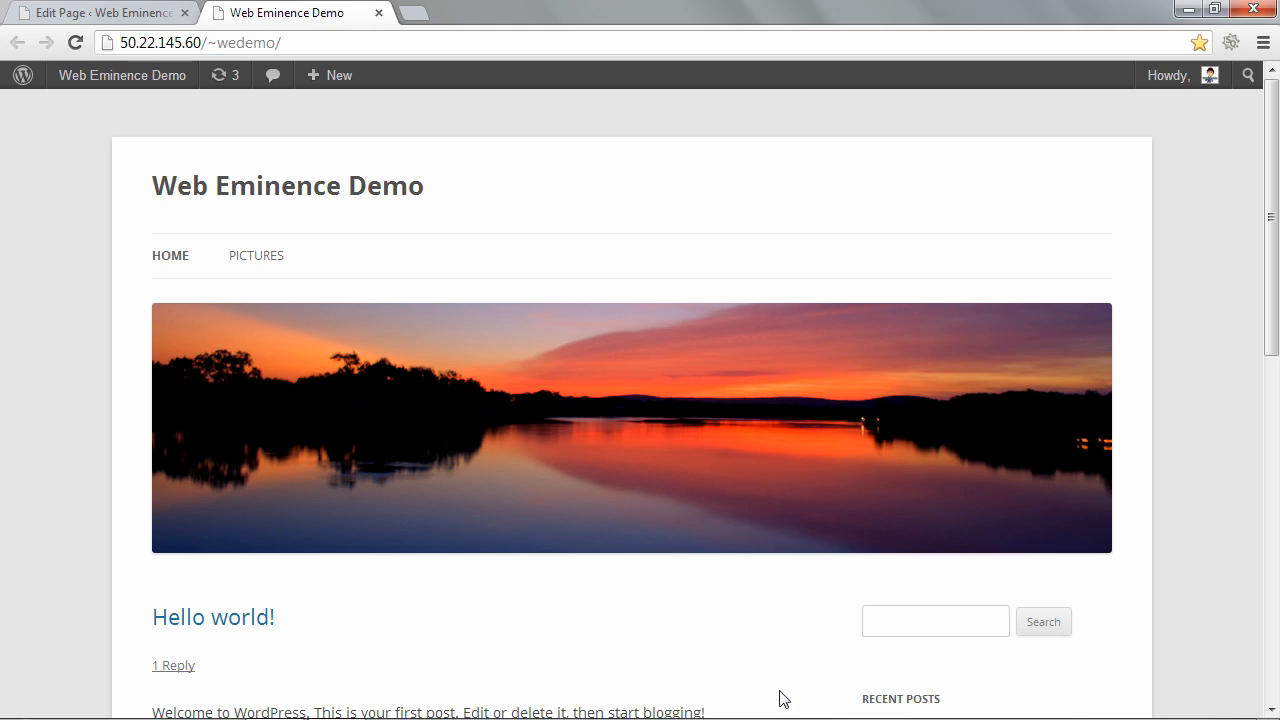
mouse_move(313, 277)
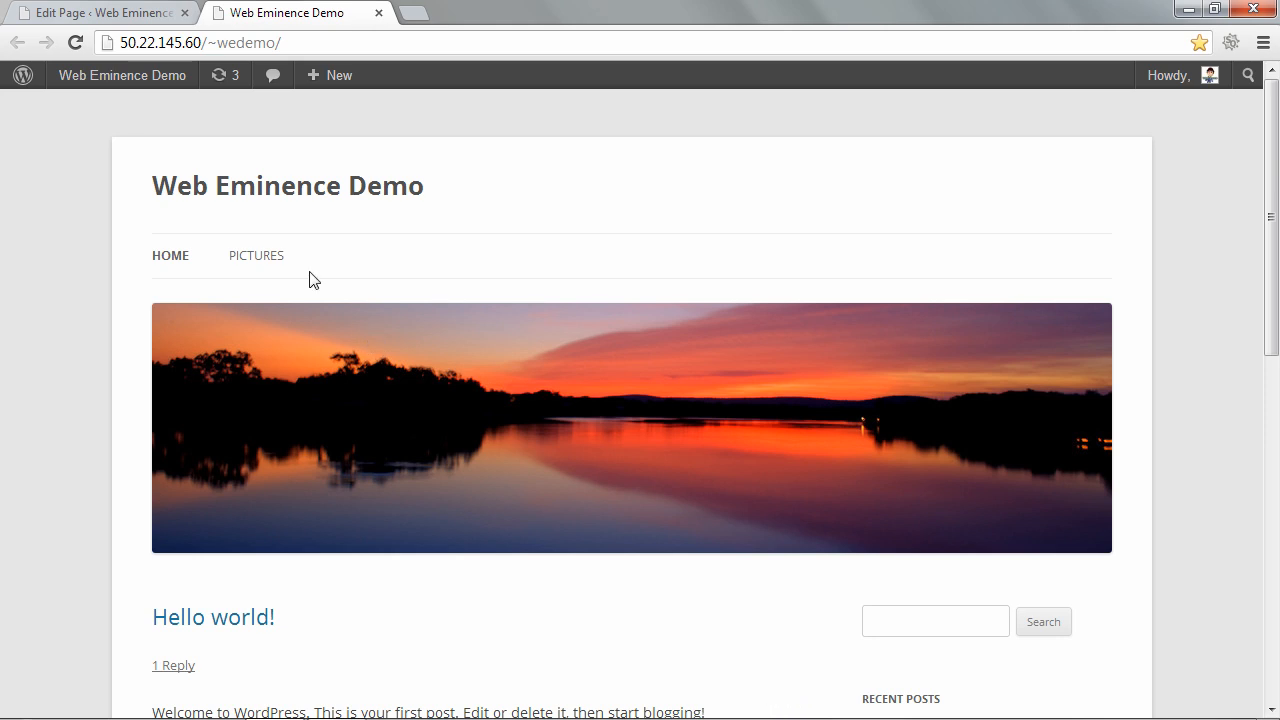
mouse_move(140, 175)
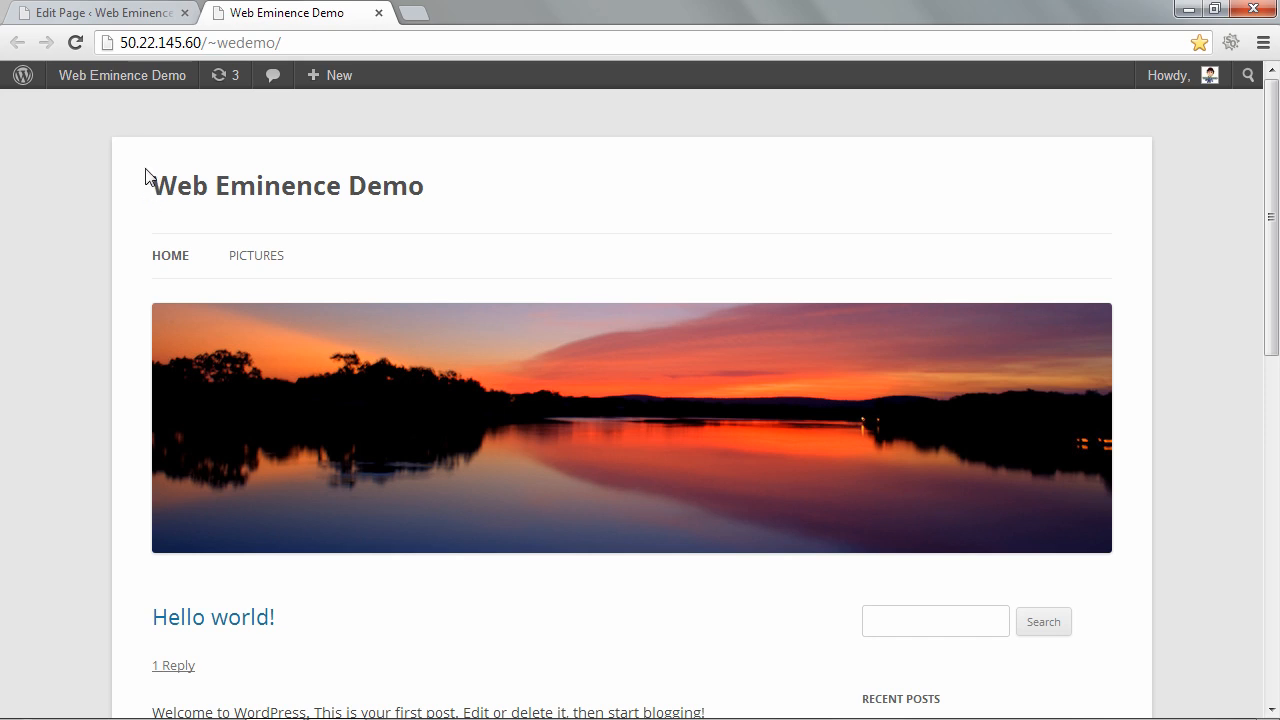
mouse_move(565, 187)
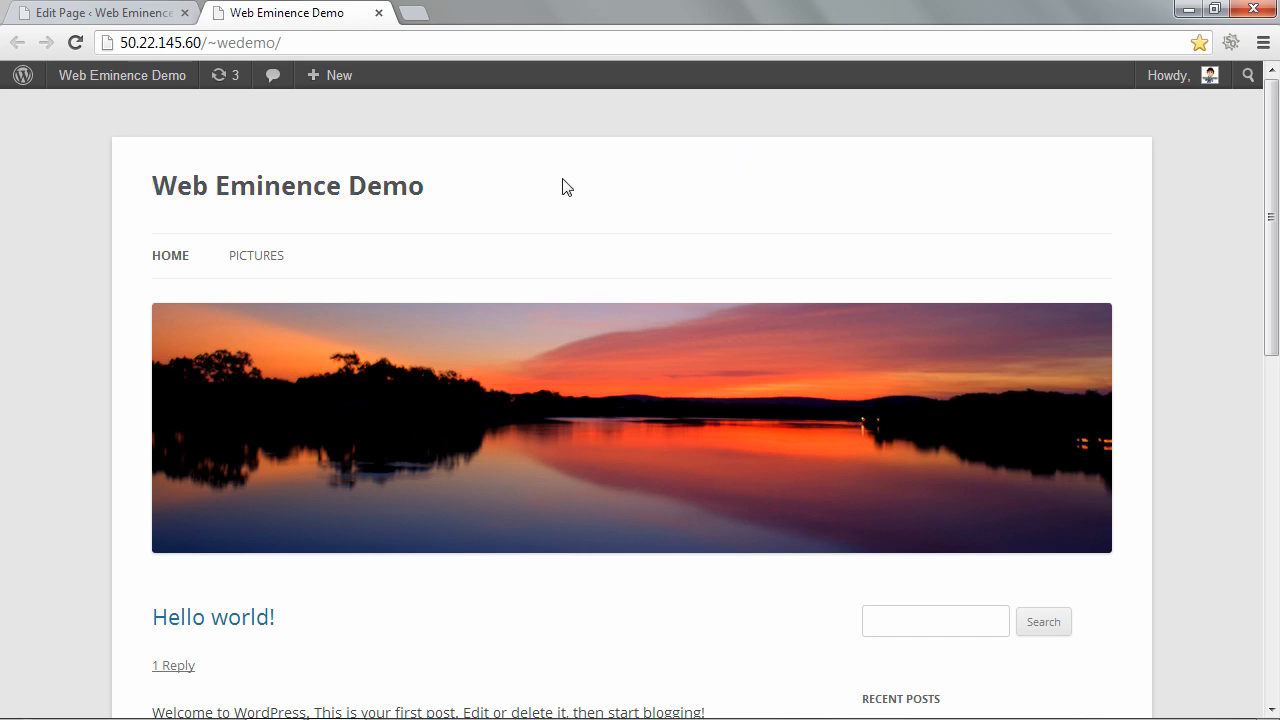
From the admin bar, go to the Dashboard and open Appearance > Editor.
click(122, 75)
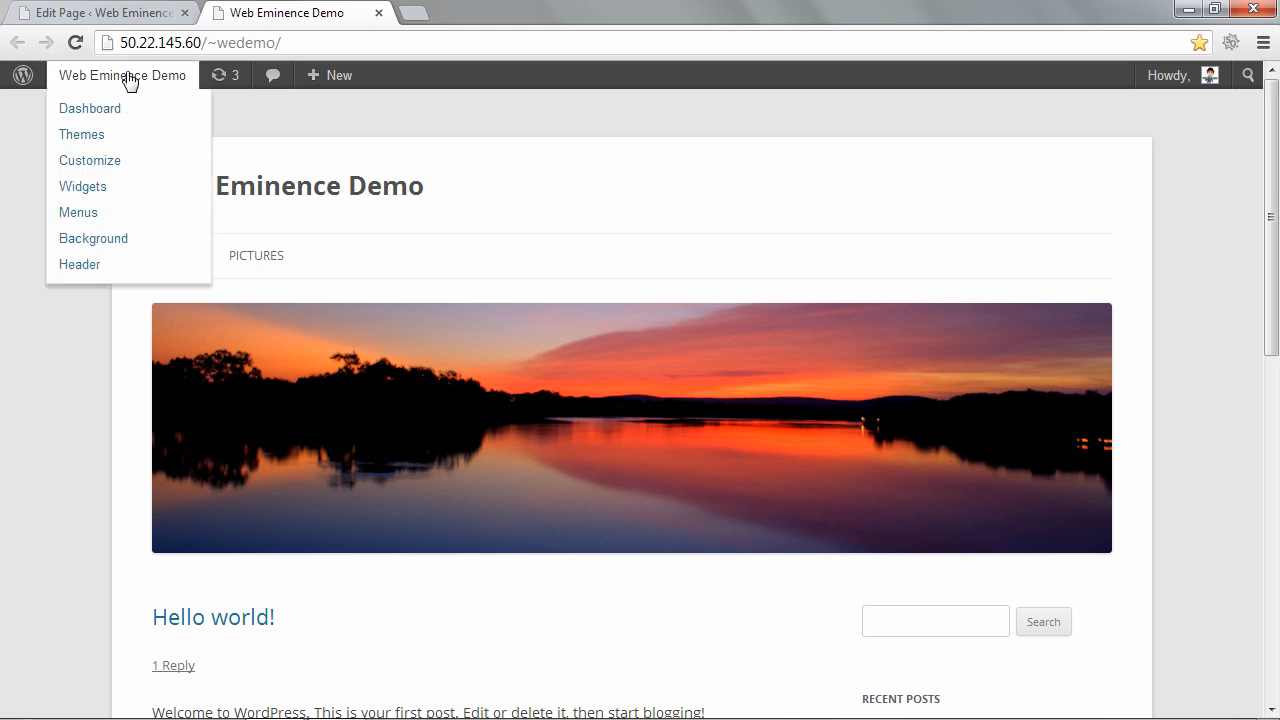
click(89, 108)
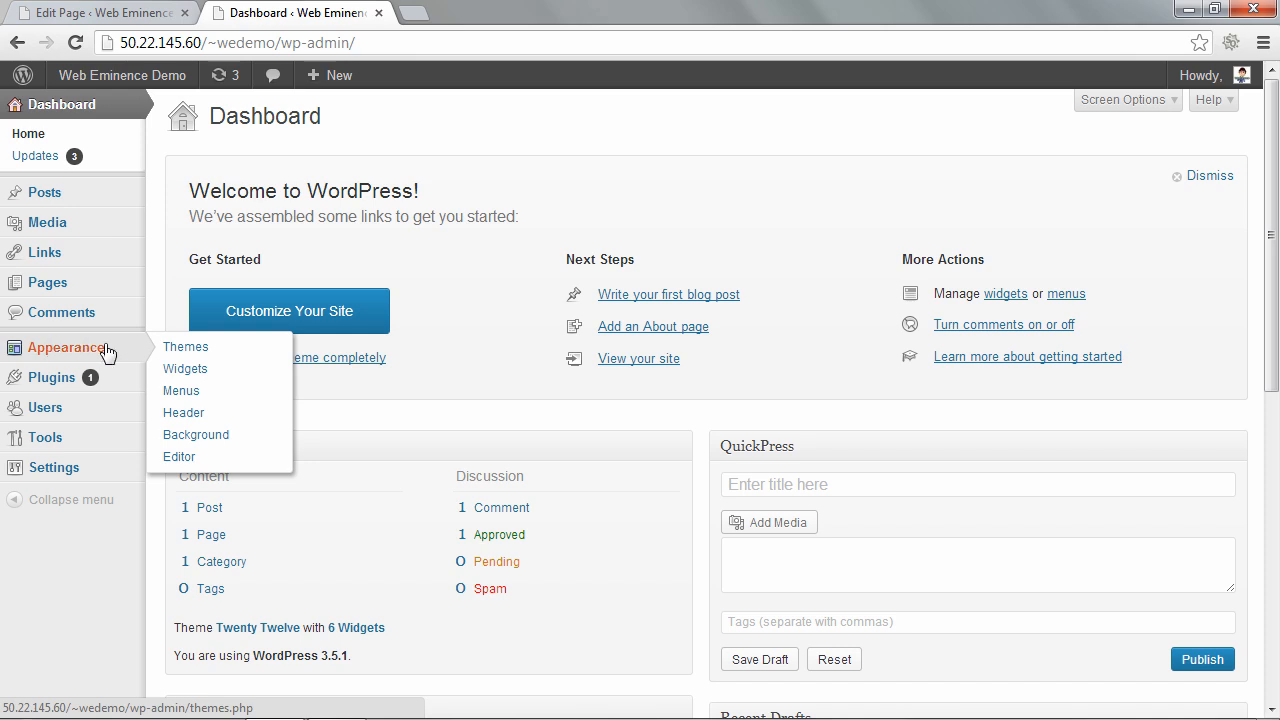
click(179, 456)
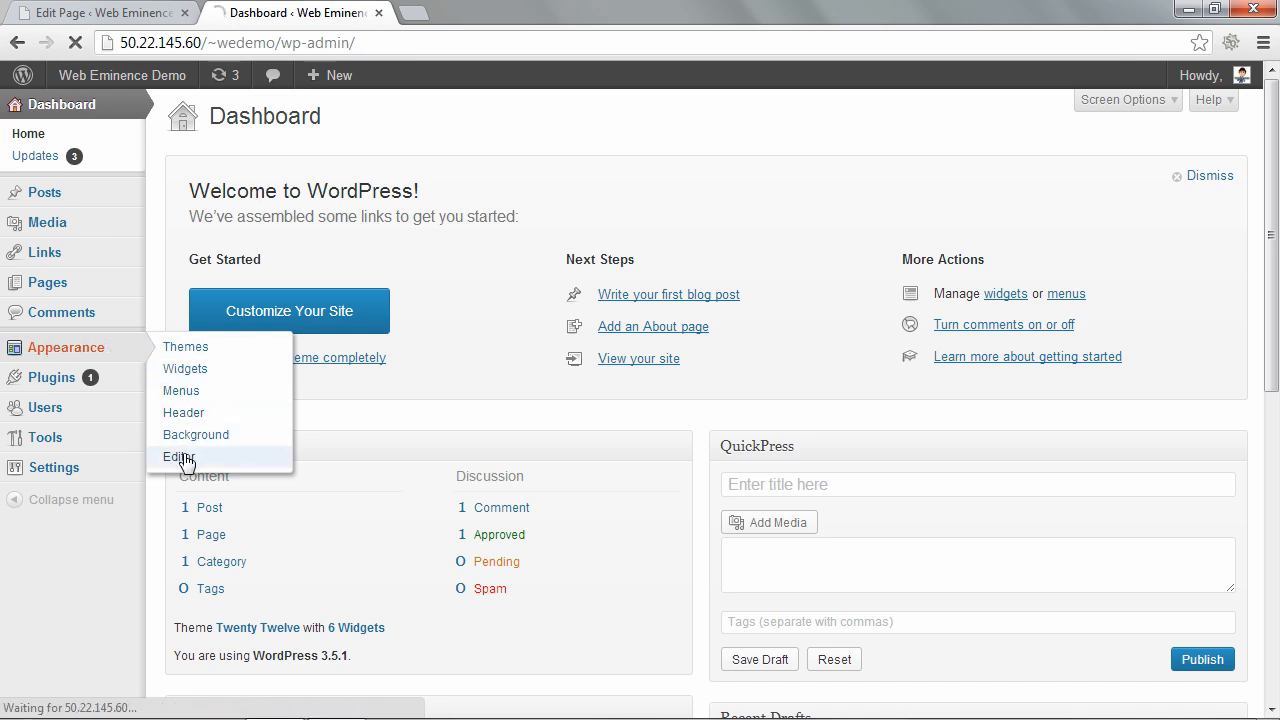
click(175, 456)
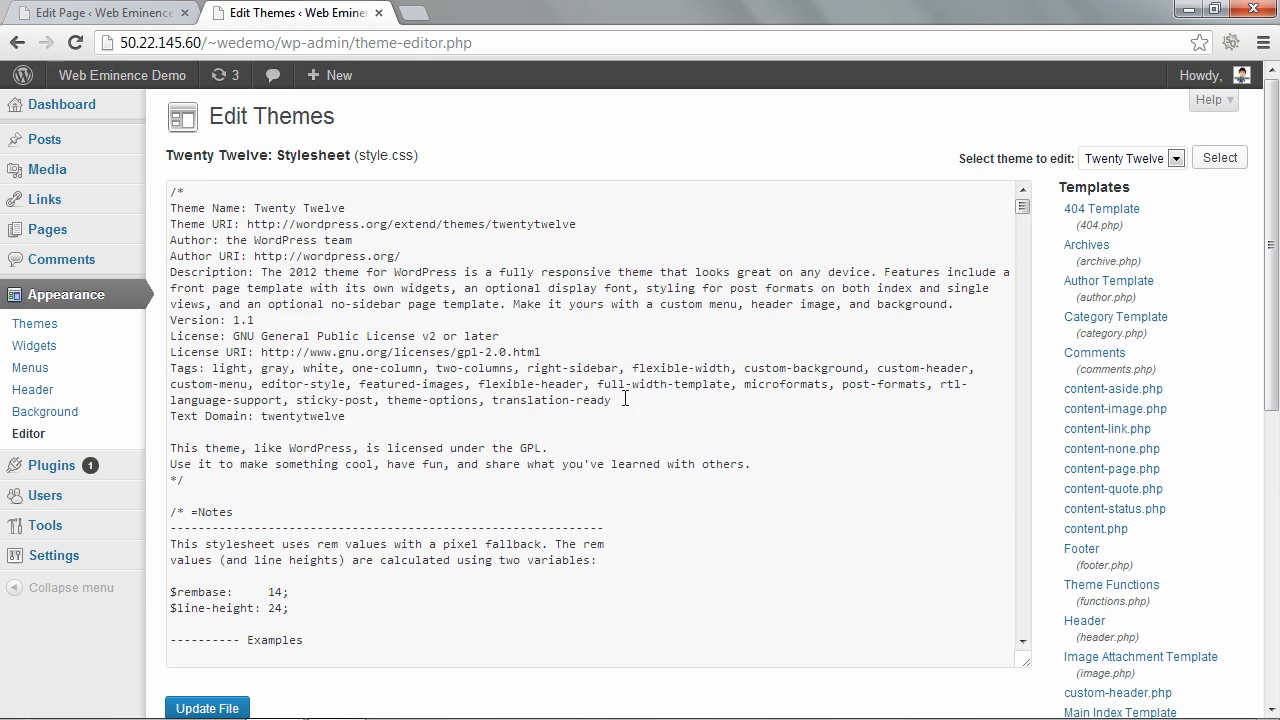
mouse_move(688, 390)
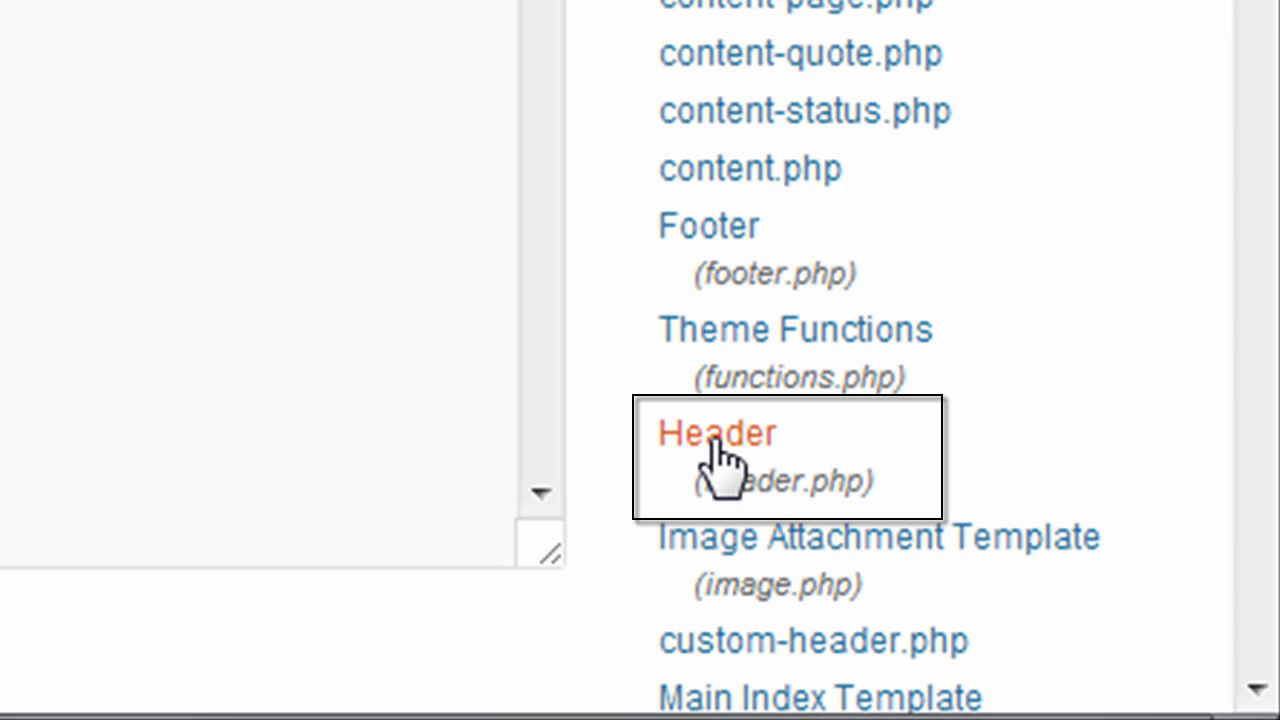
Open Header (header.php) from the Templates list and focus its code area.
click(716, 434)
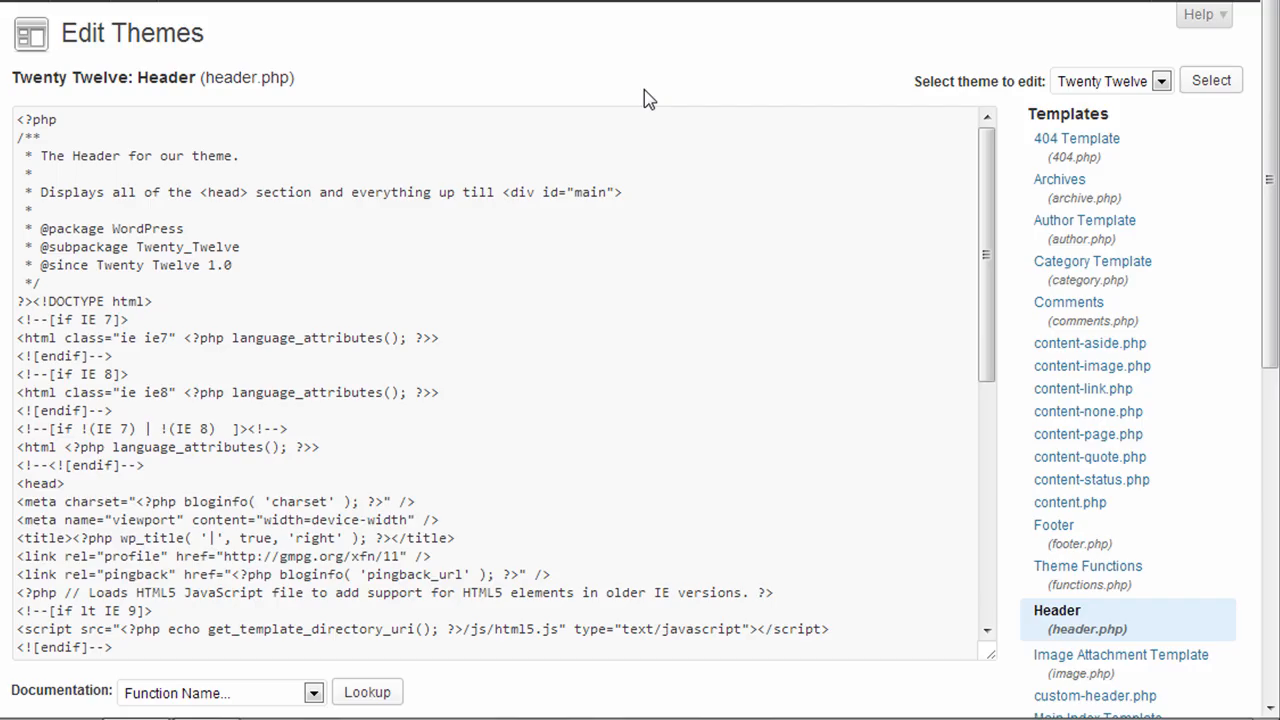
mouse_move(1023, 145)
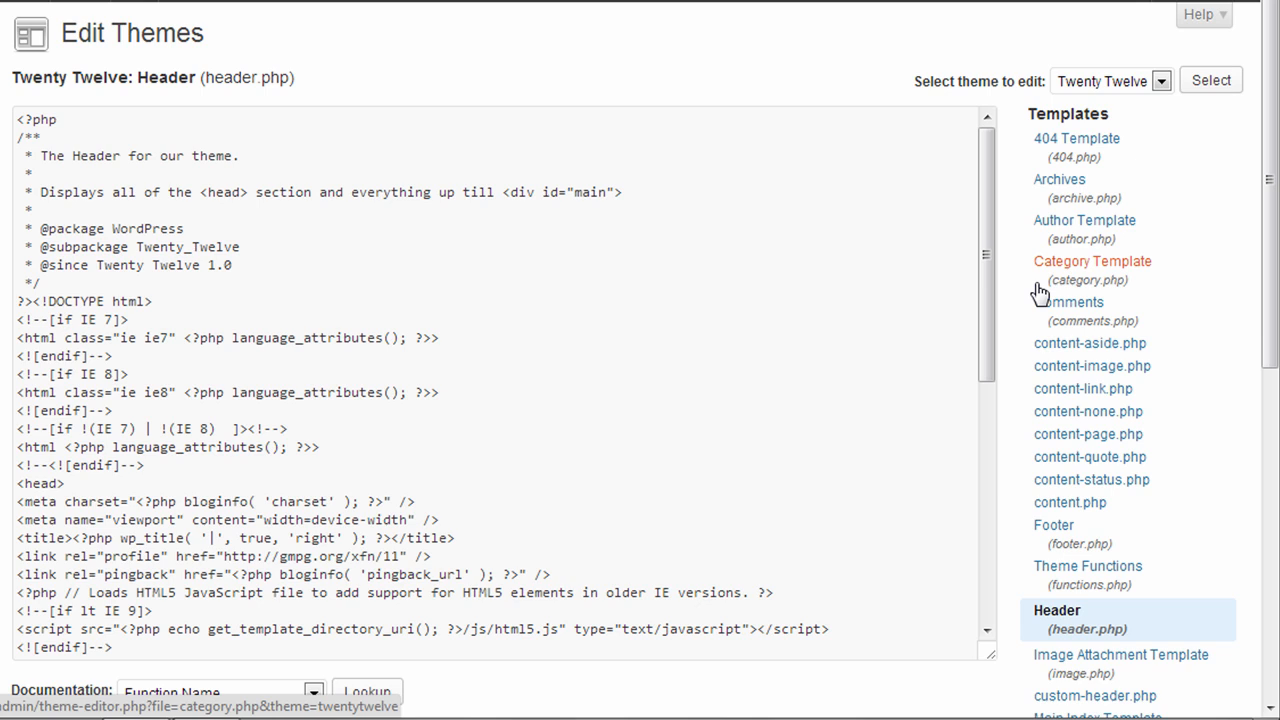
mouse_move(165, 343)
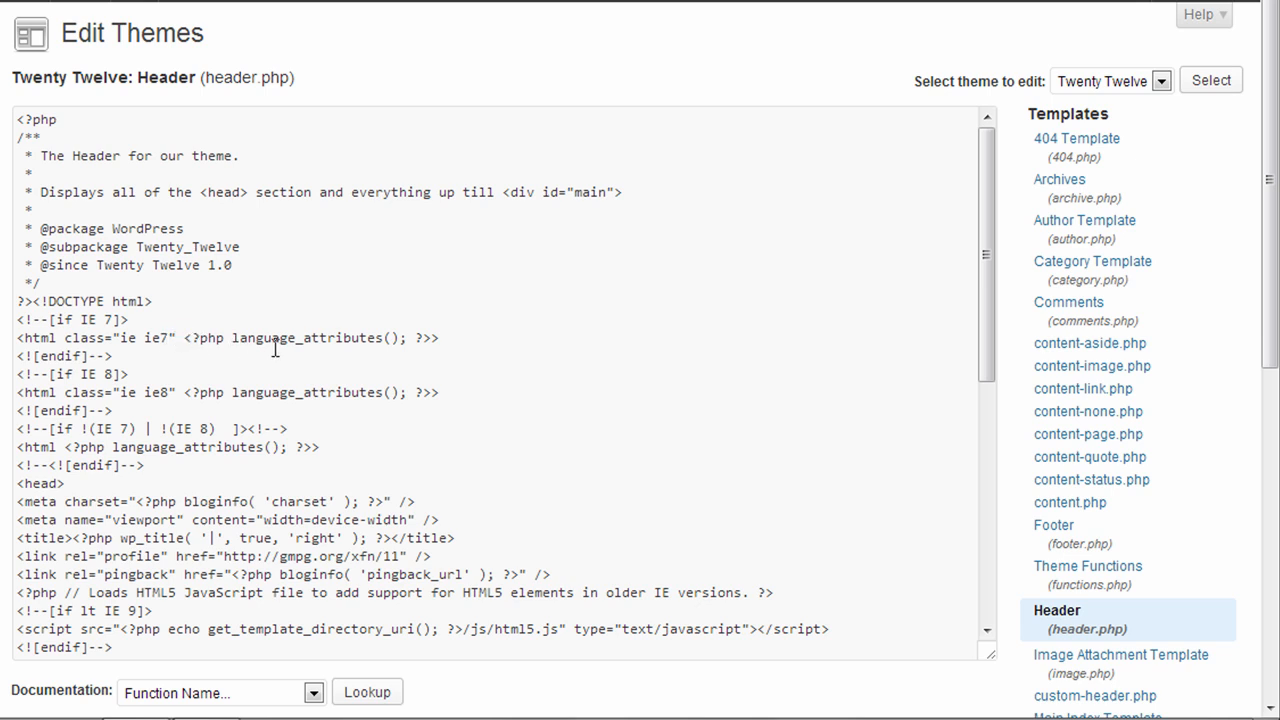
click(445, 337)
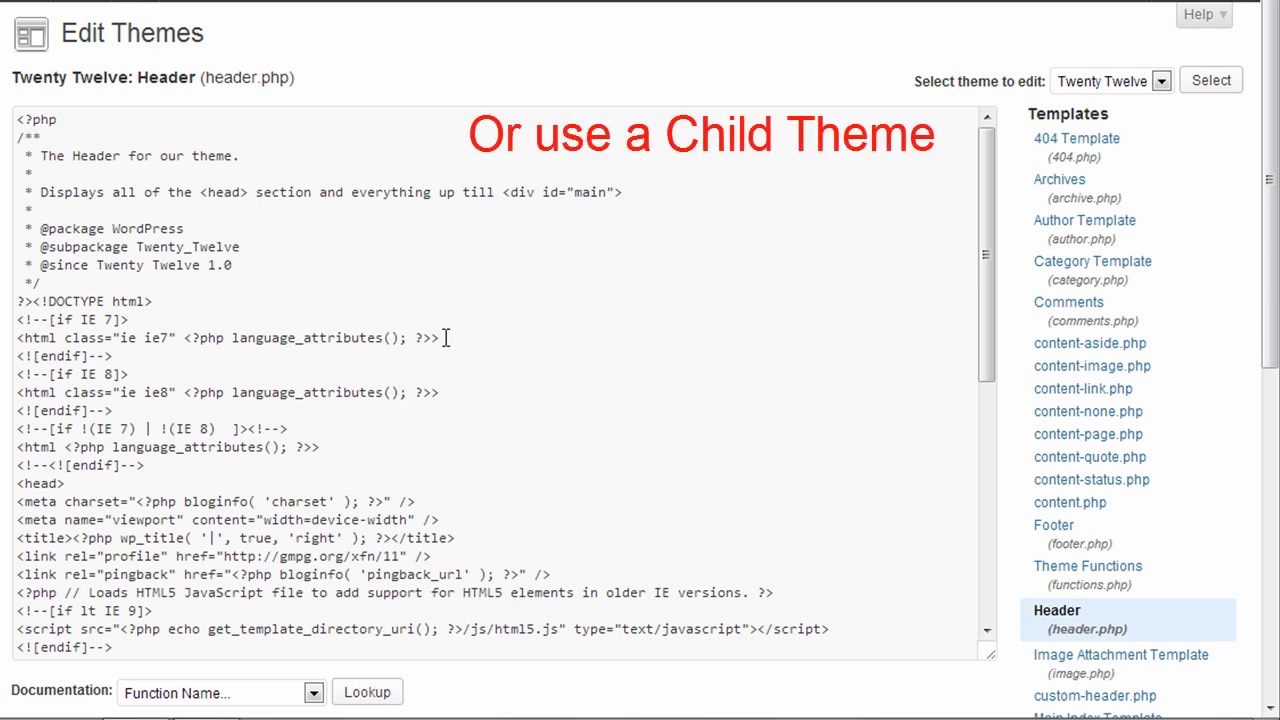
mouse_move(260, 139)
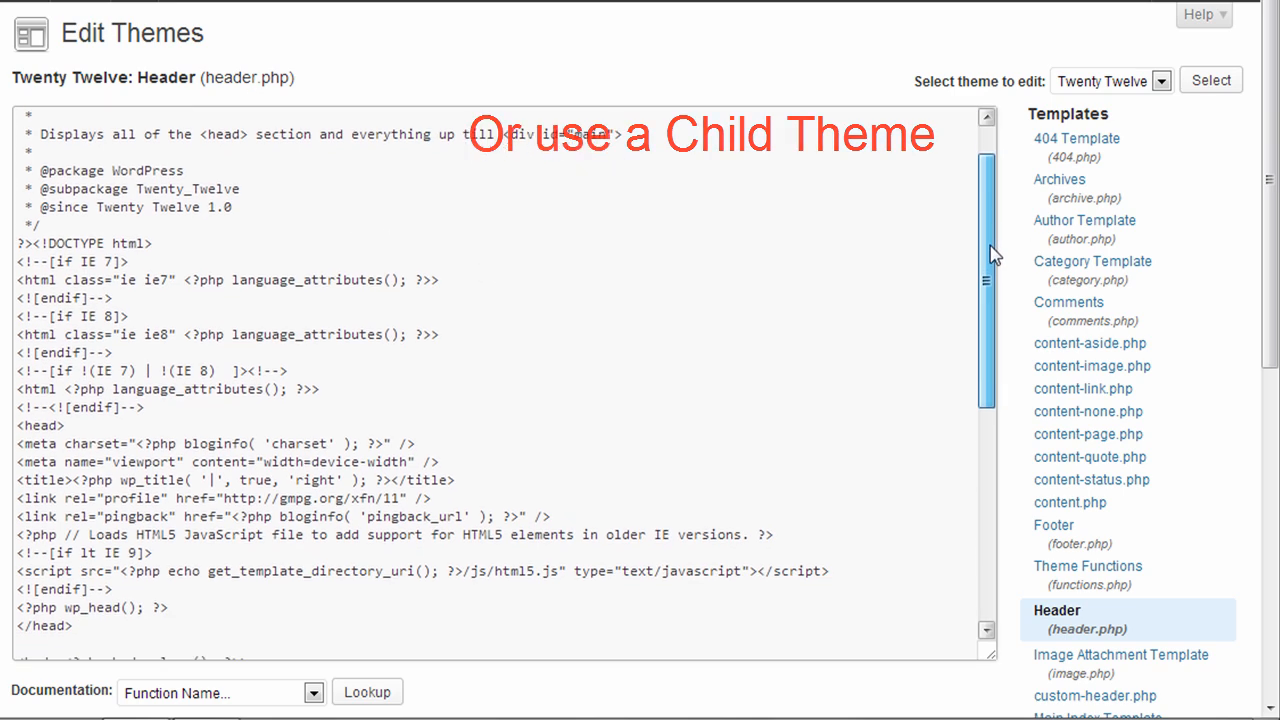
Scroll header.php down to the hgroup site-title code, then view the front page.
scroll(down, 3)
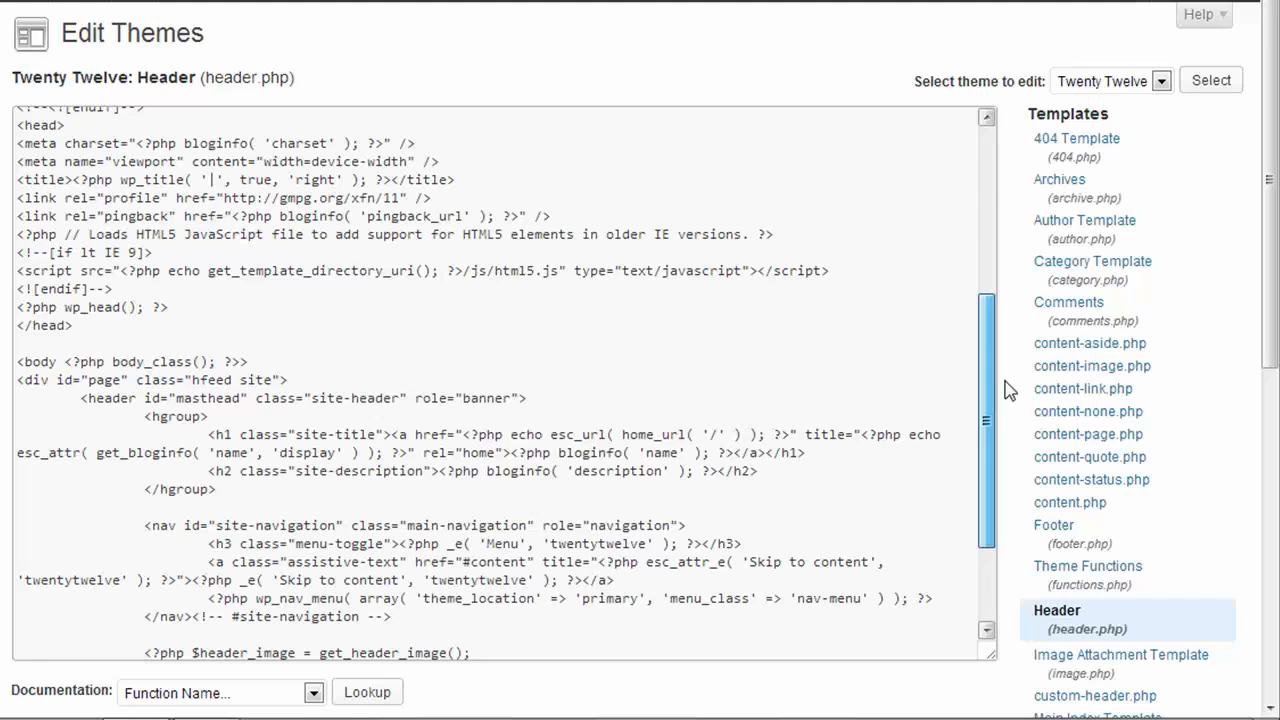
scroll(down, 3)
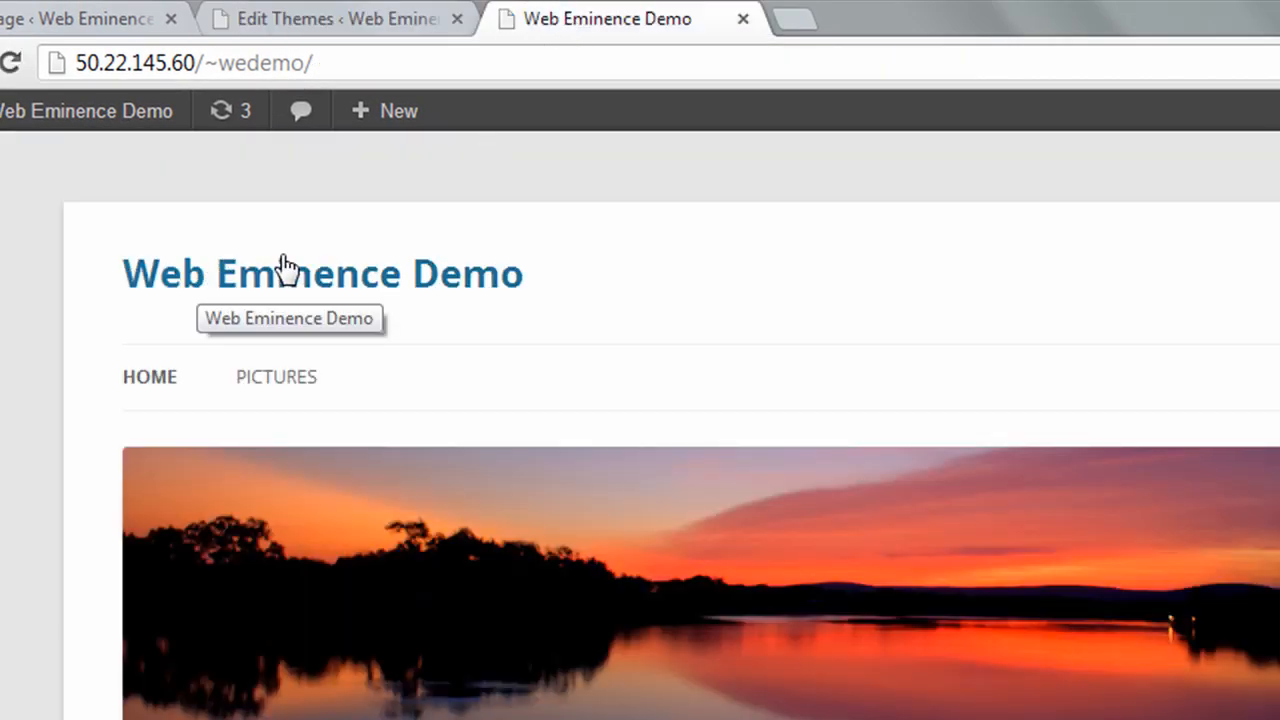
mouse_move(300, 120)
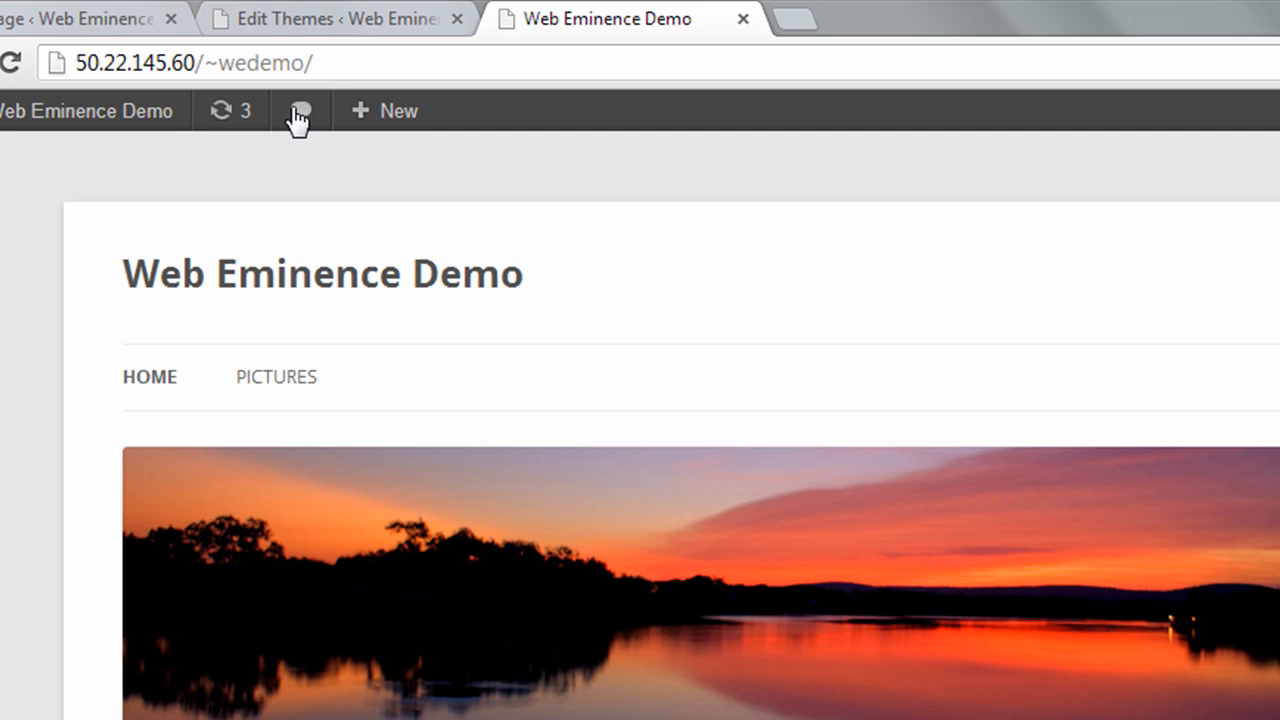
Back in the Edit Themes tab, select rel="home" in the h1 site-title link.
click(335, 19)
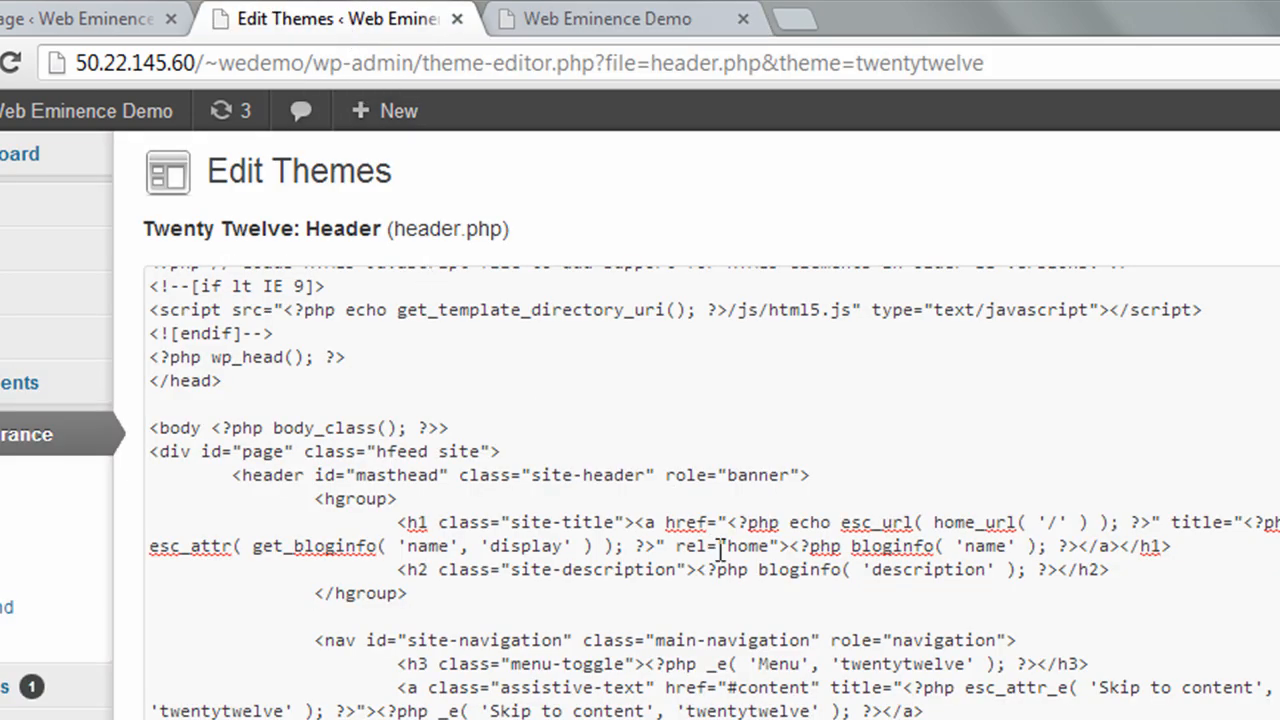
scroll(down, 3)
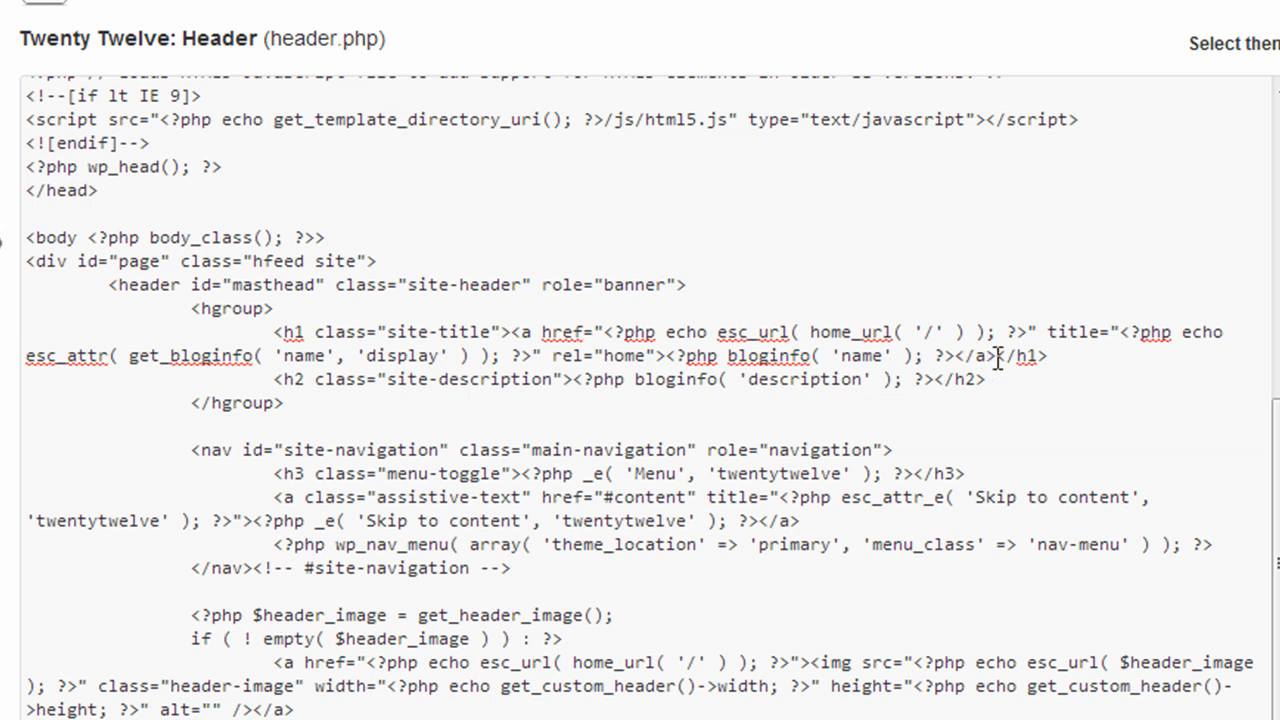
double_click(585, 356)
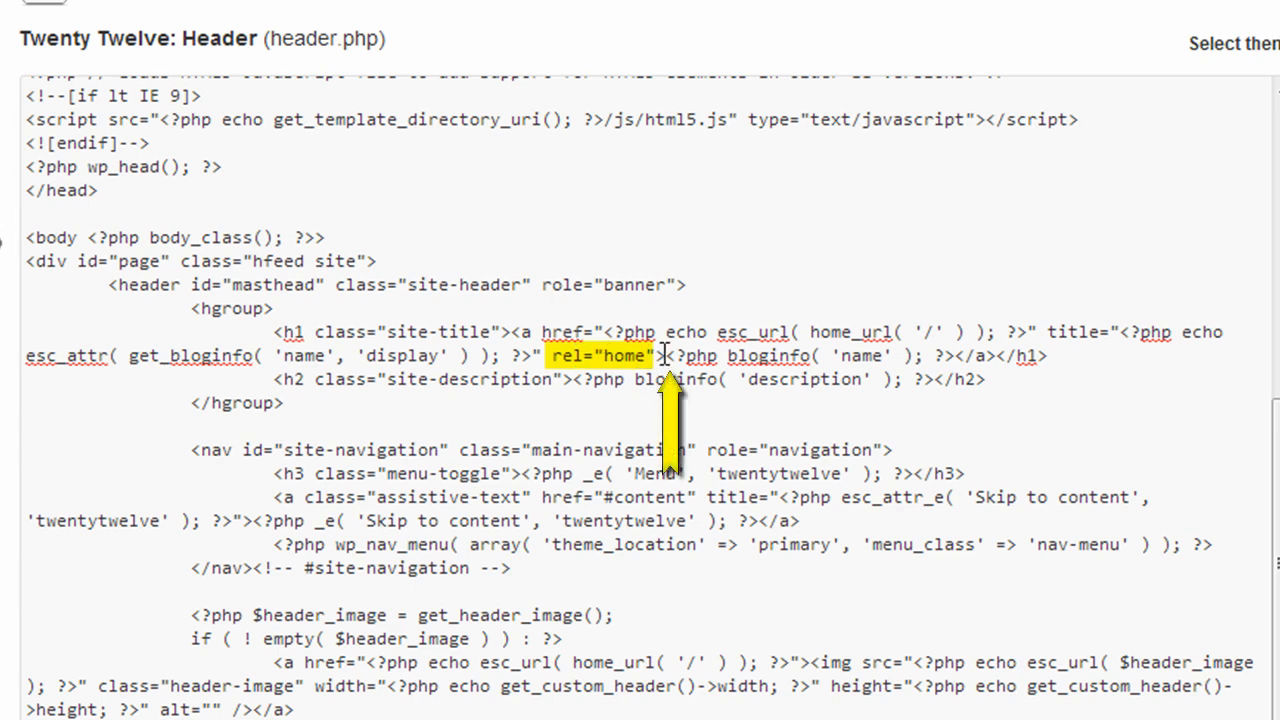
mouse_move(663, 355)
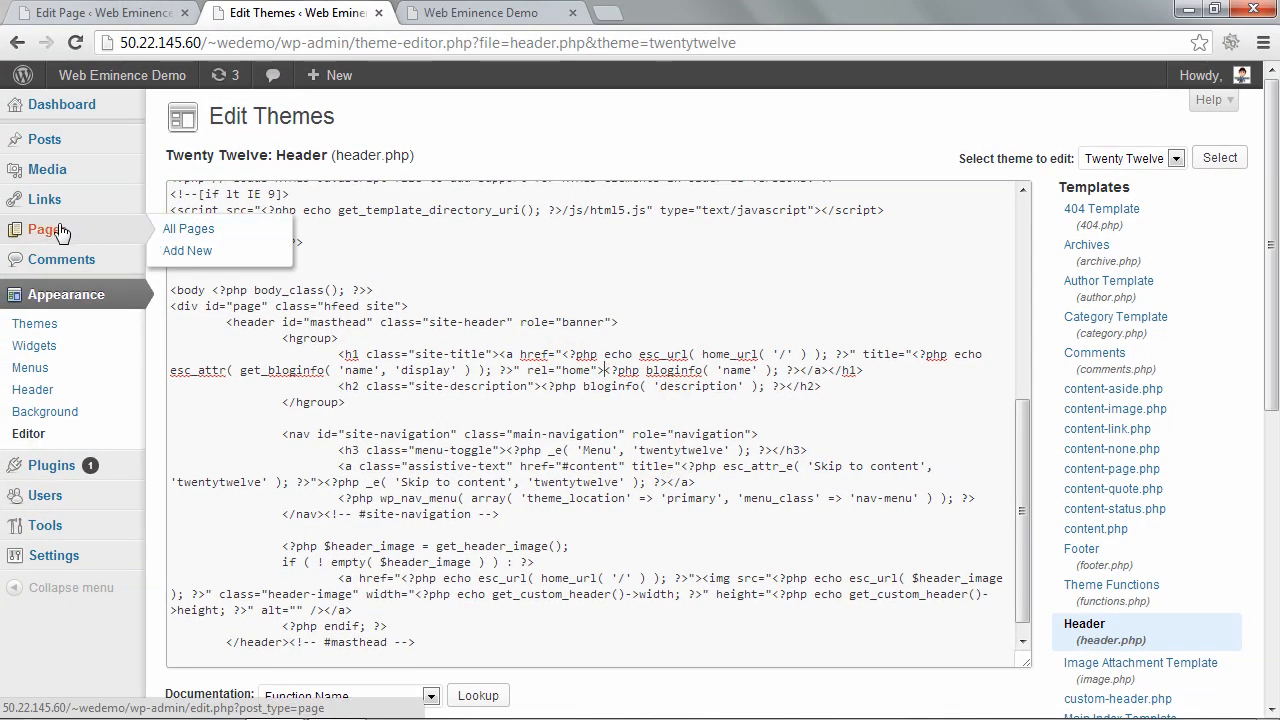
Open the Pictures page from the Pages list and switch its editor to Text mode.
click(188, 228)
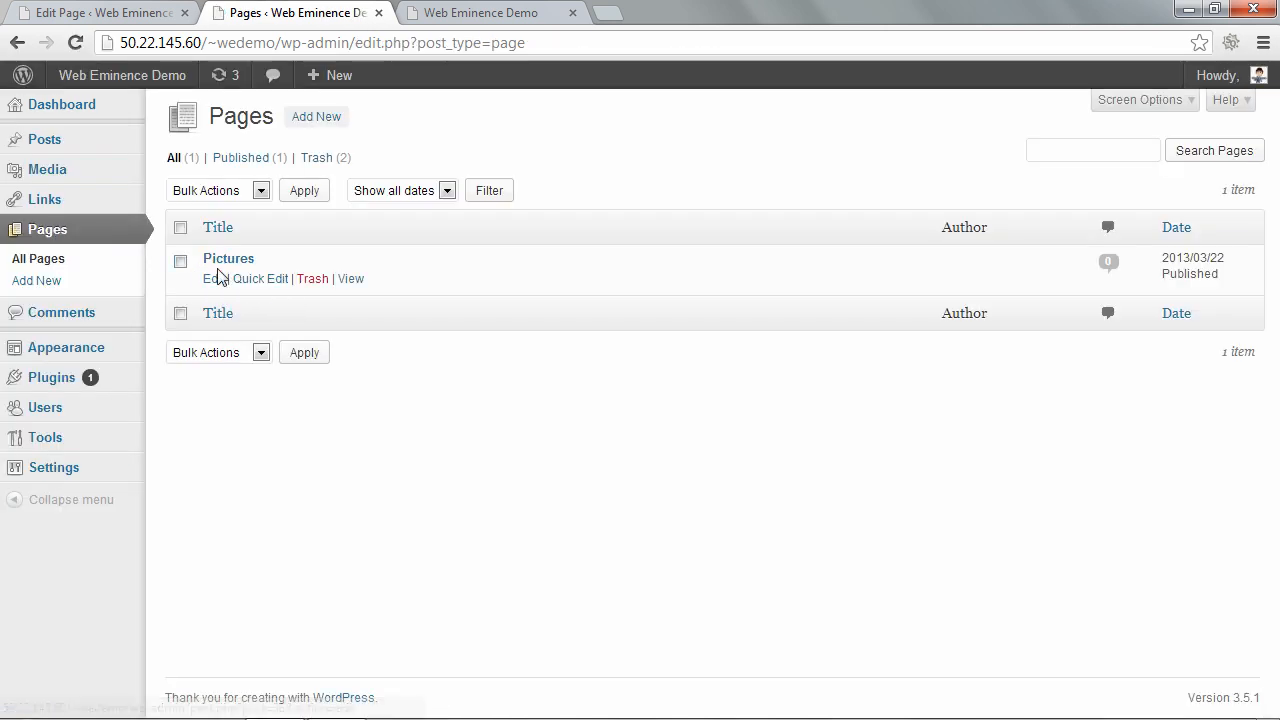
click(212, 278)
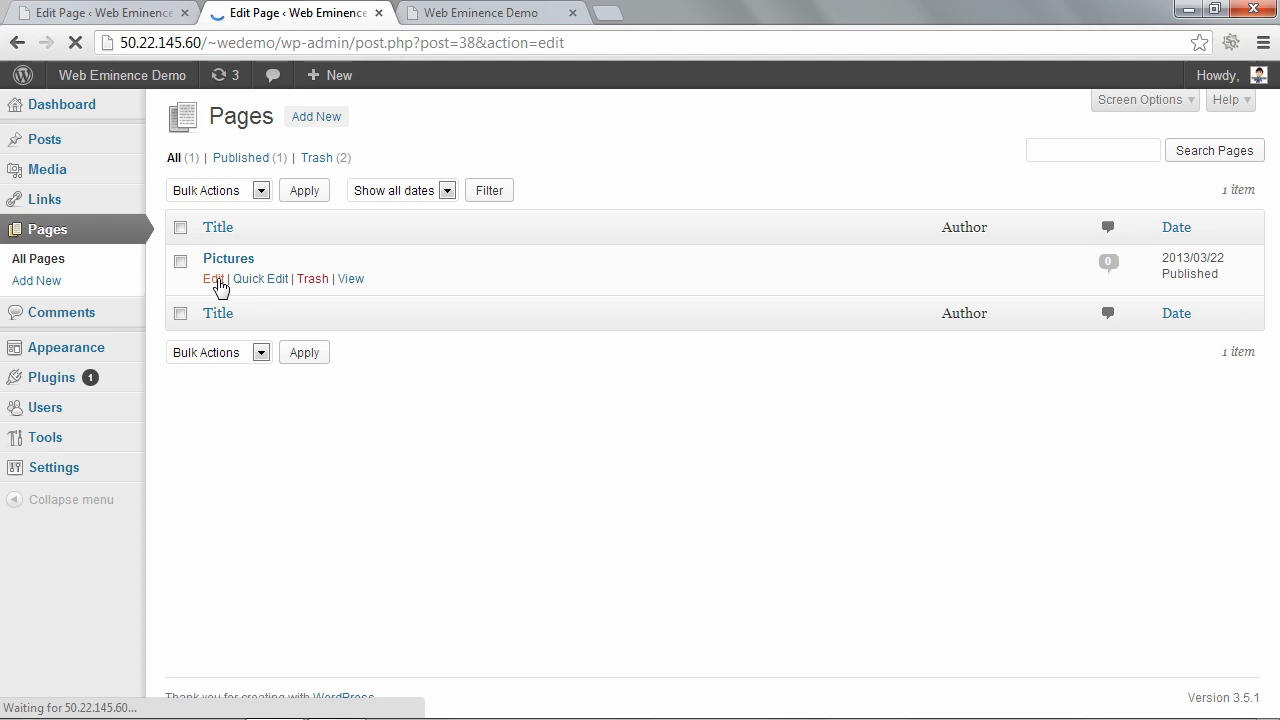
click(212, 279)
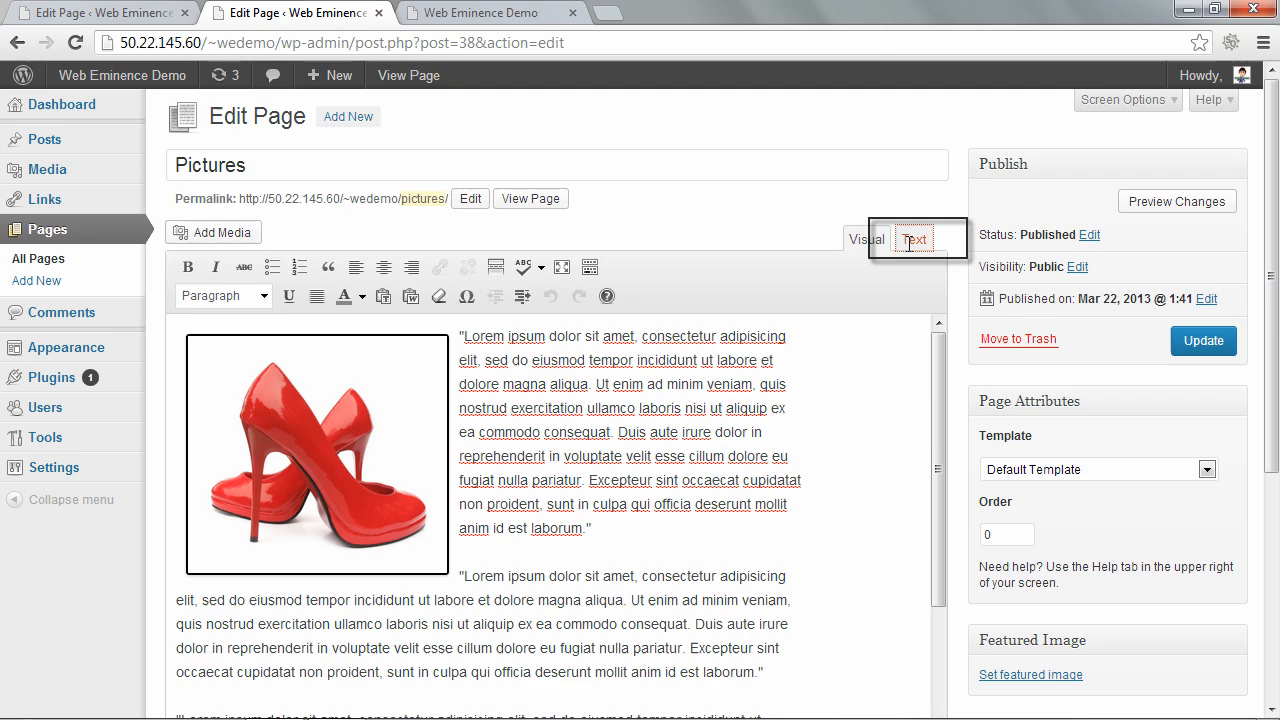
click(914, 239)
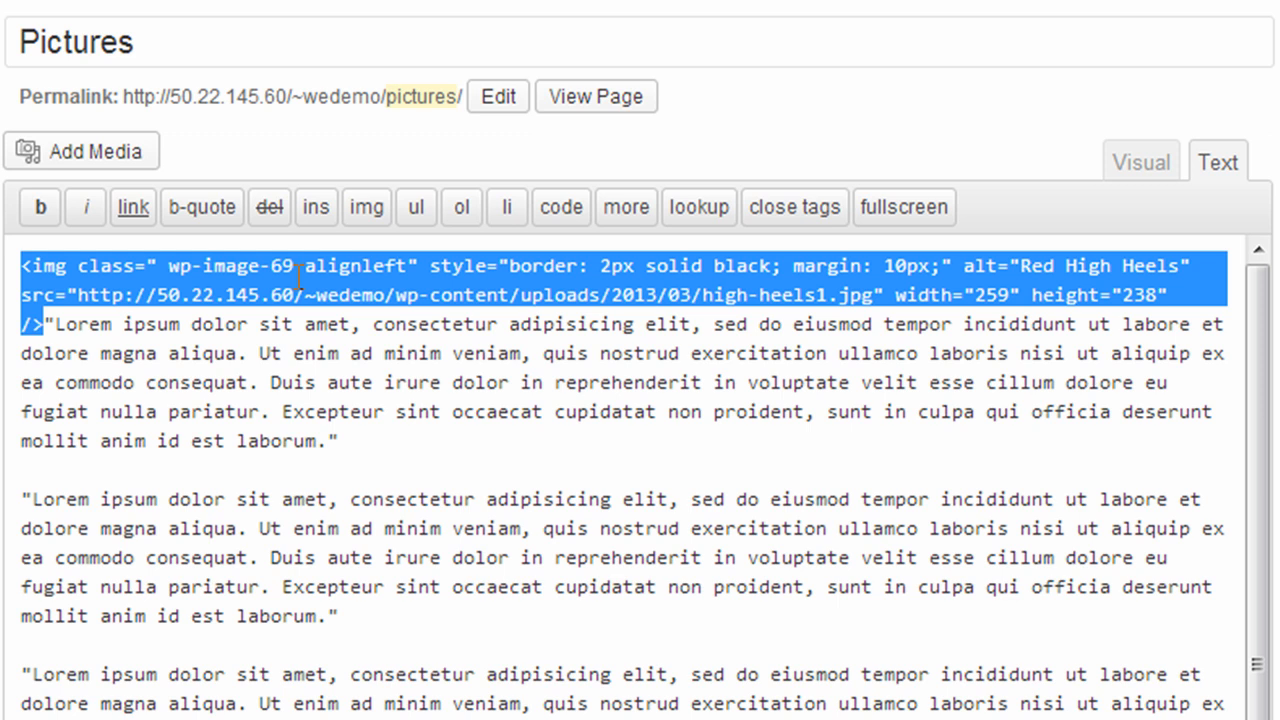
mouse_move(372, 276)
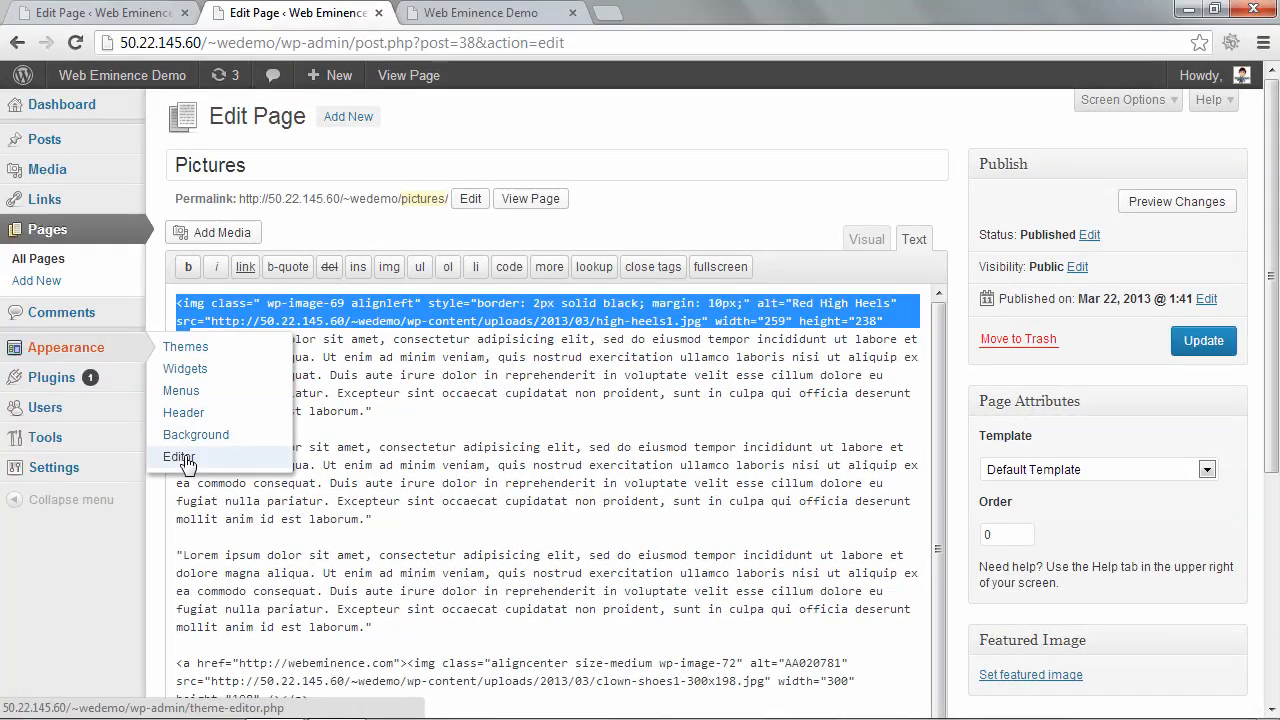
Go to Appearance > Editor, leaving the Pictures page without saving.
click(179, 456)
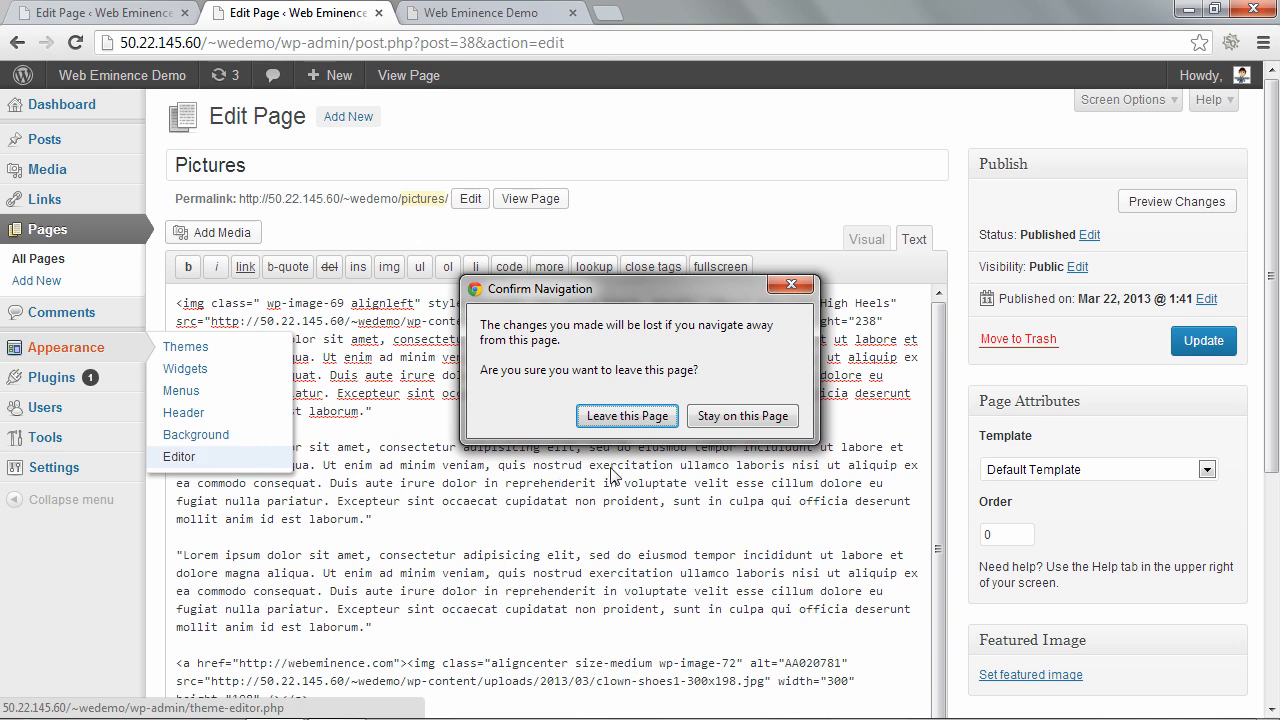
click(627, 416)
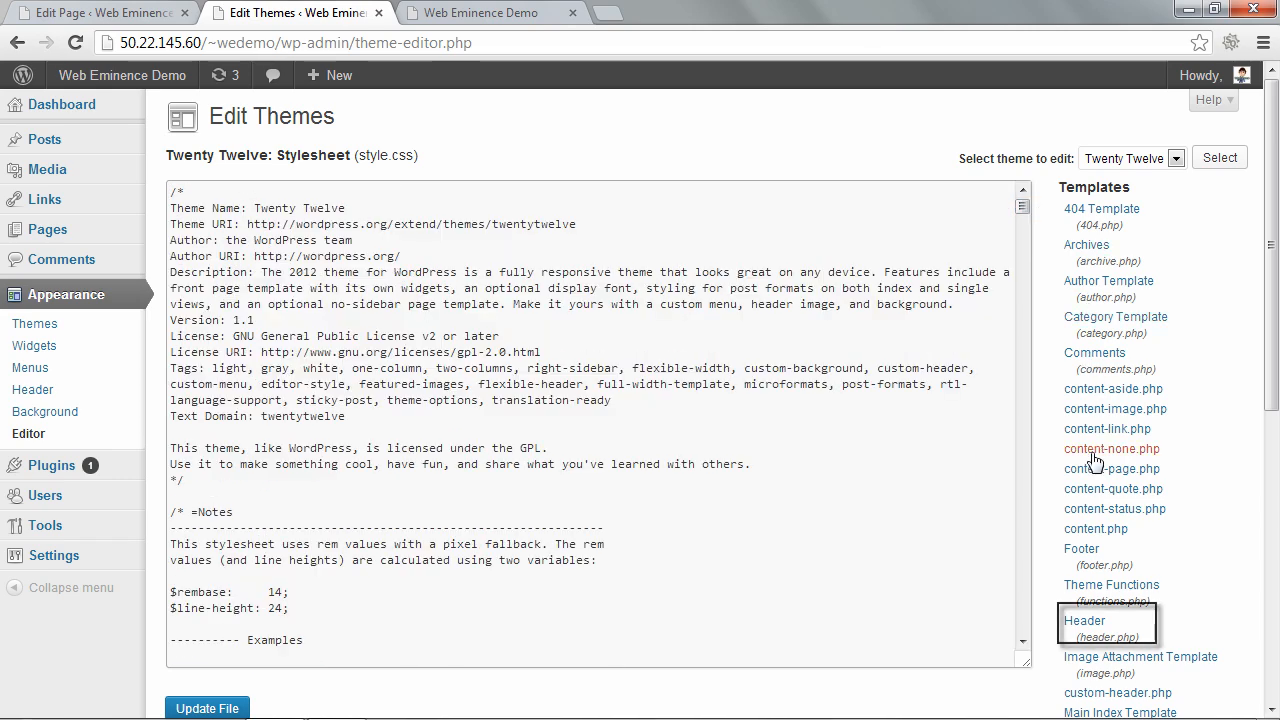
Paste the red high heels <img> tag after rel="home" in header.php and update the file.
click(1091, 623)
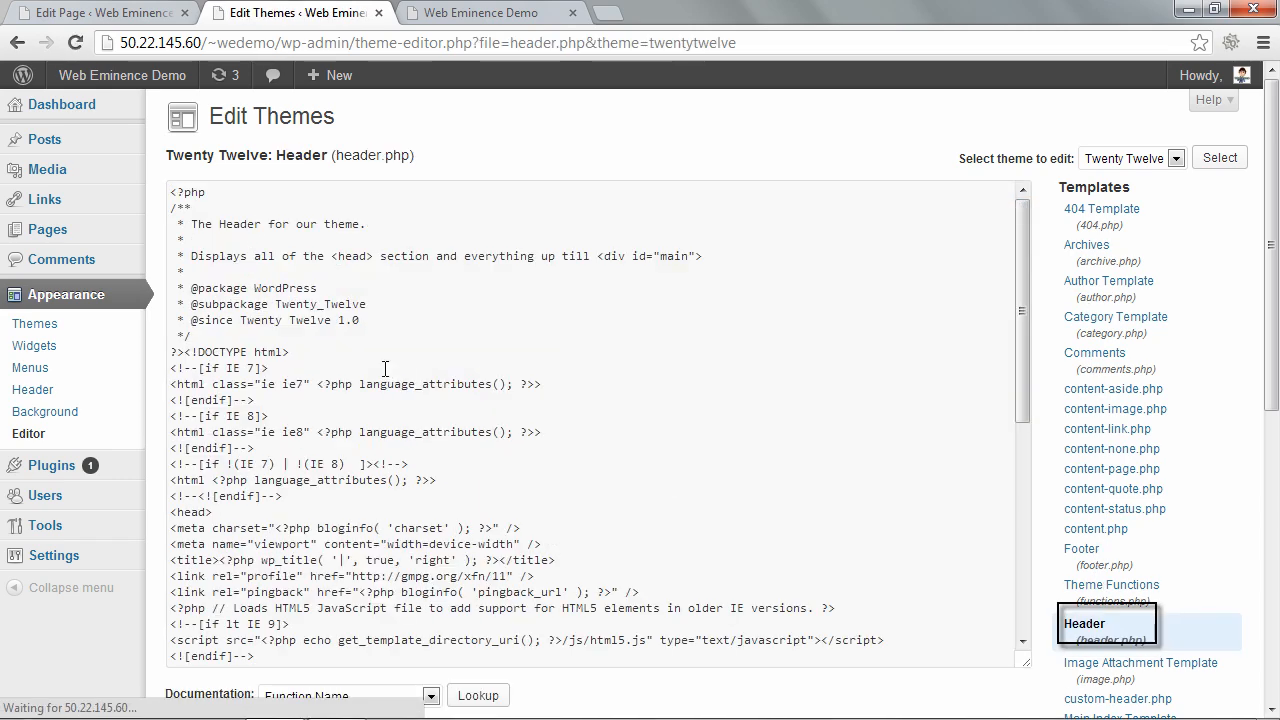
scroll(down, 3)
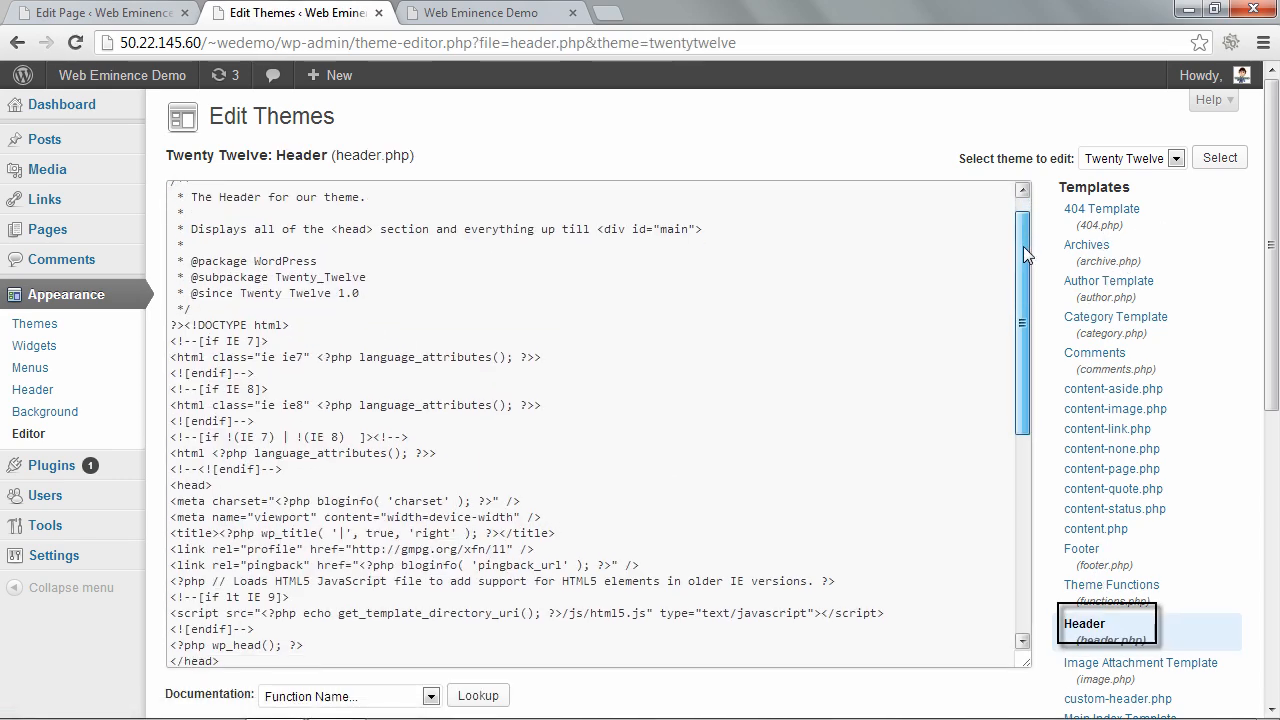
scroll(down, 3)
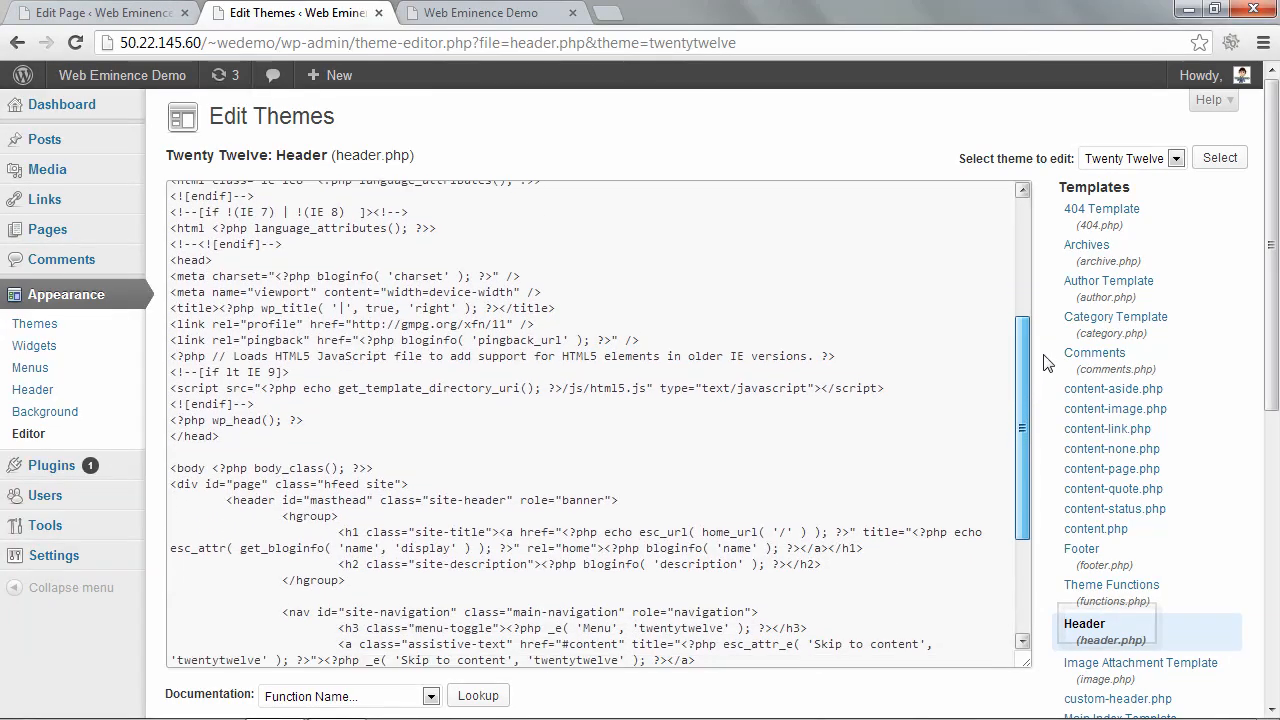
scroll(down, 3)
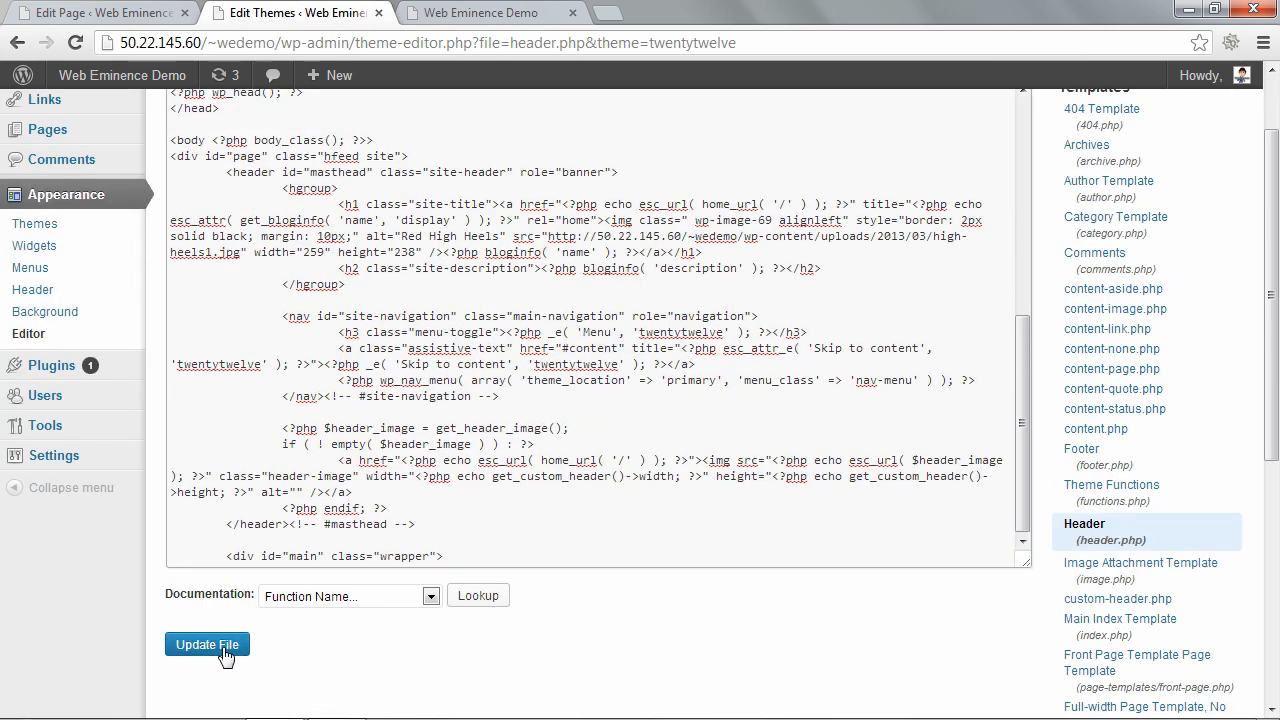
click(207, 644)
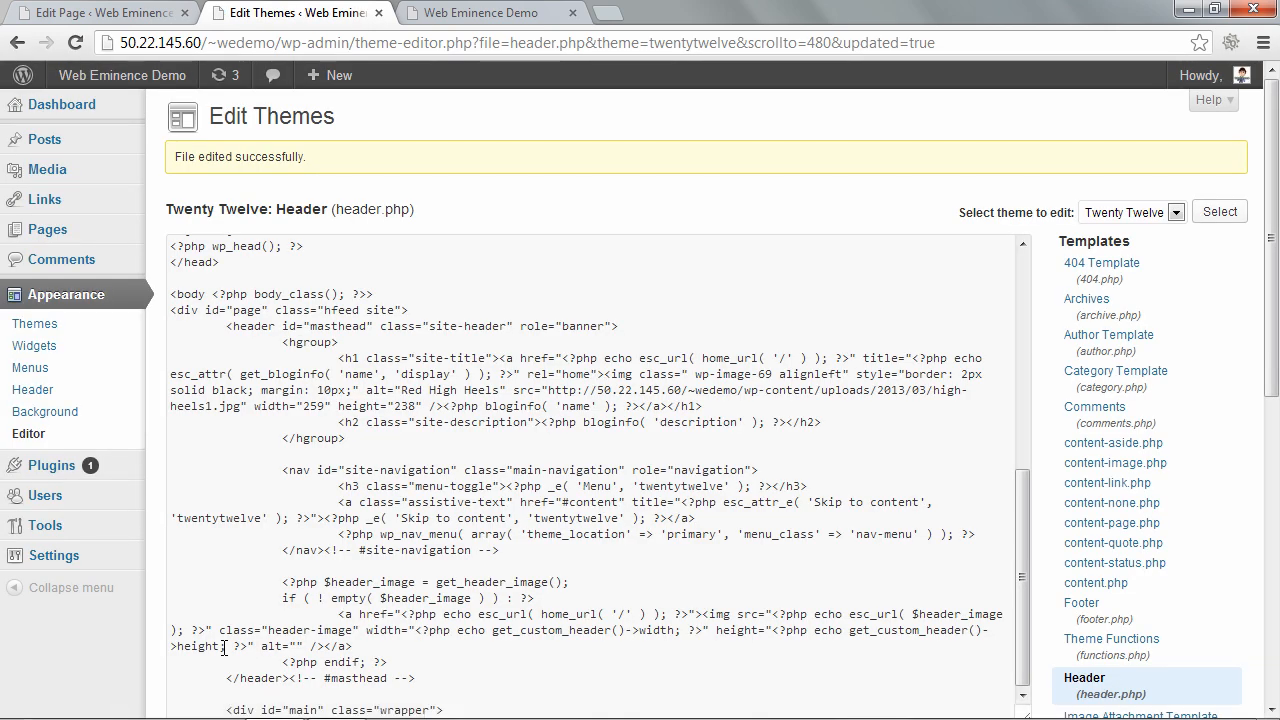
Check the Web Eminence Demo tab for the logo, glance at the admin tabs, then return.
click(480, 12)
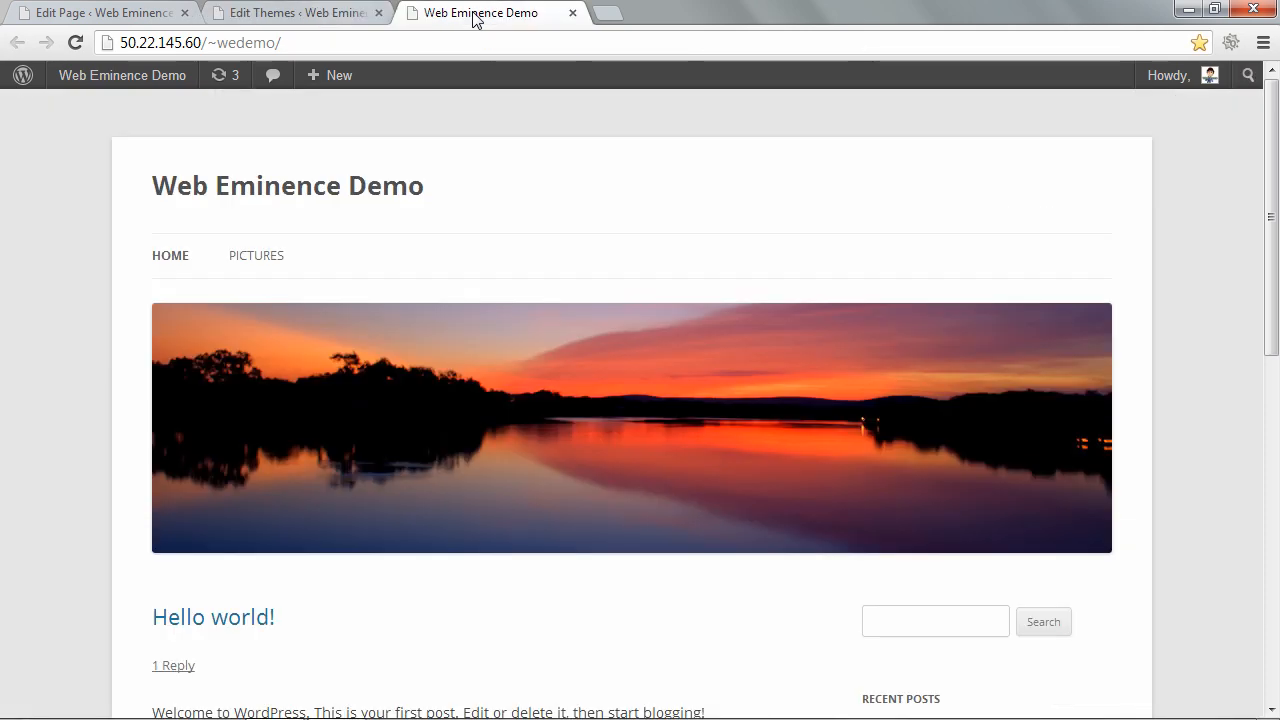
mouse_move(542, 222)
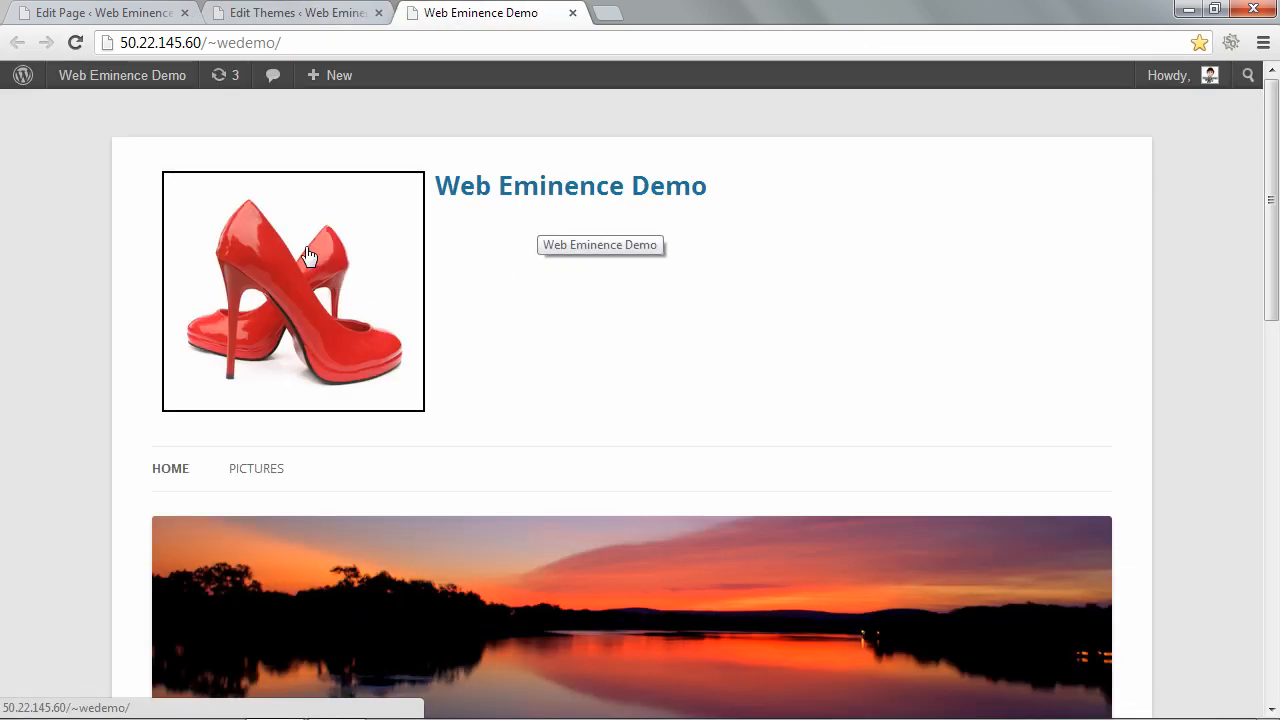
mouse_move(374, 291)
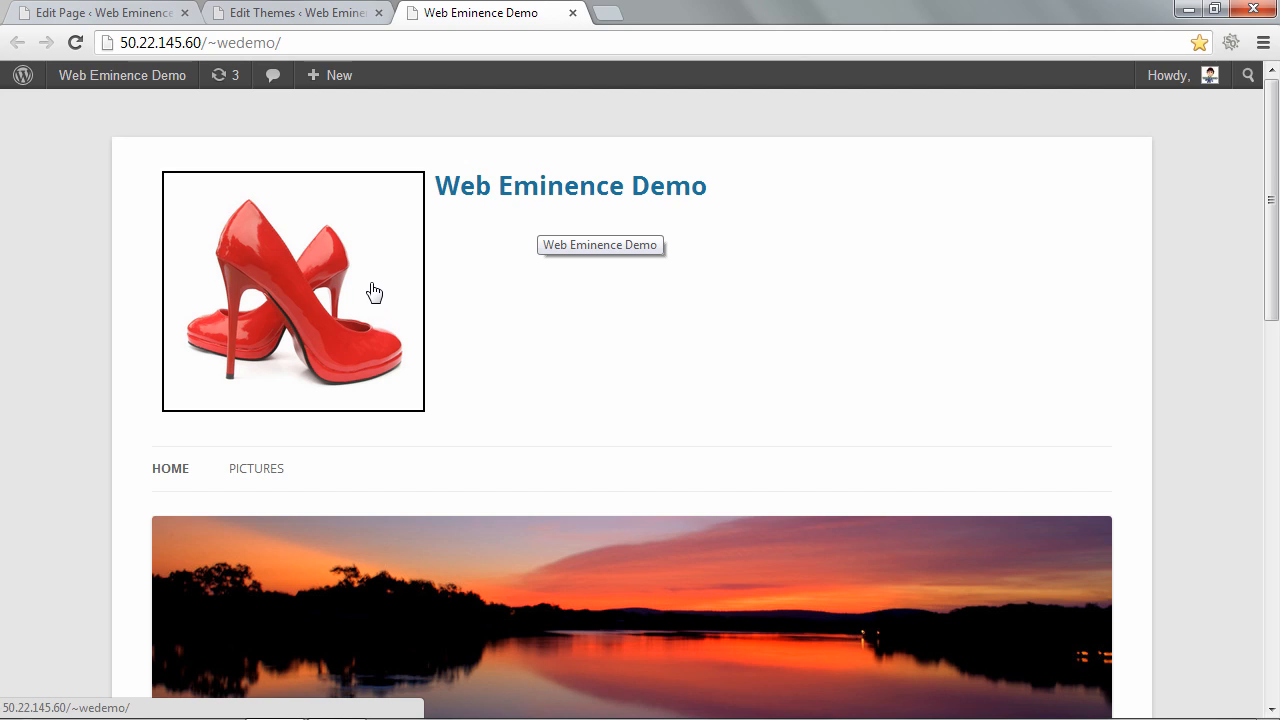
mouse_move(309, 428)
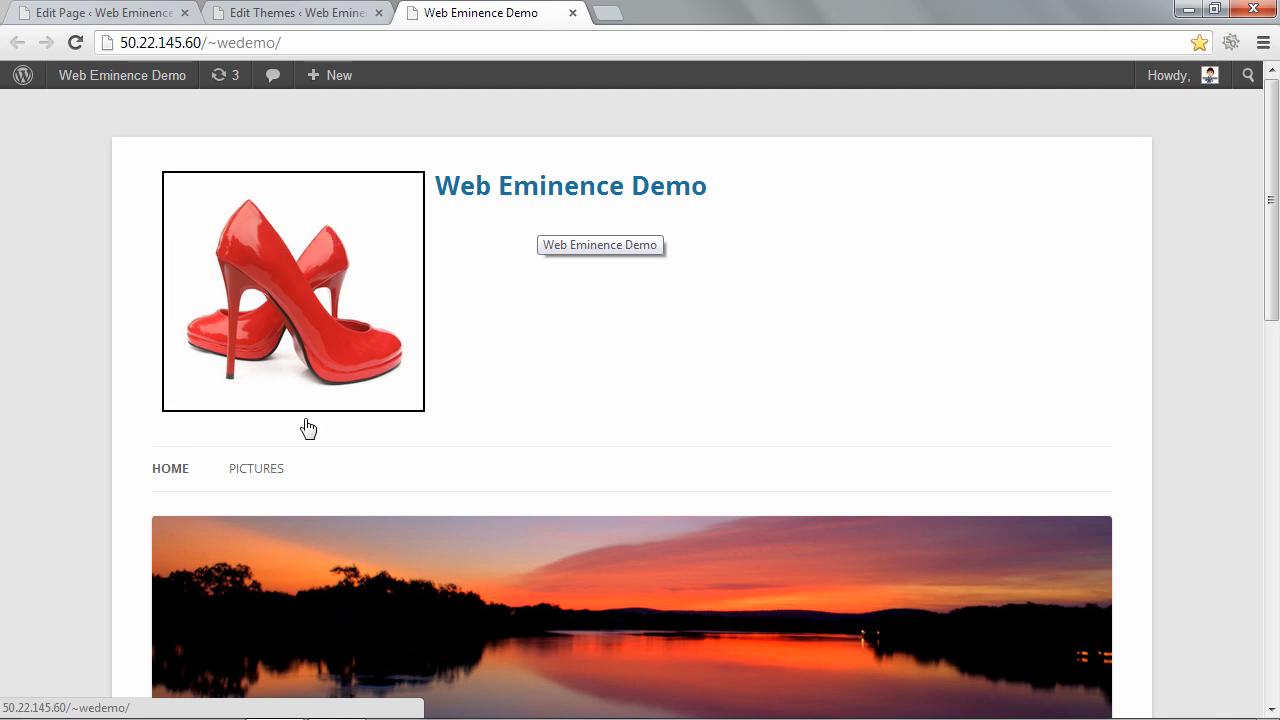
mouse_move(165, 213)
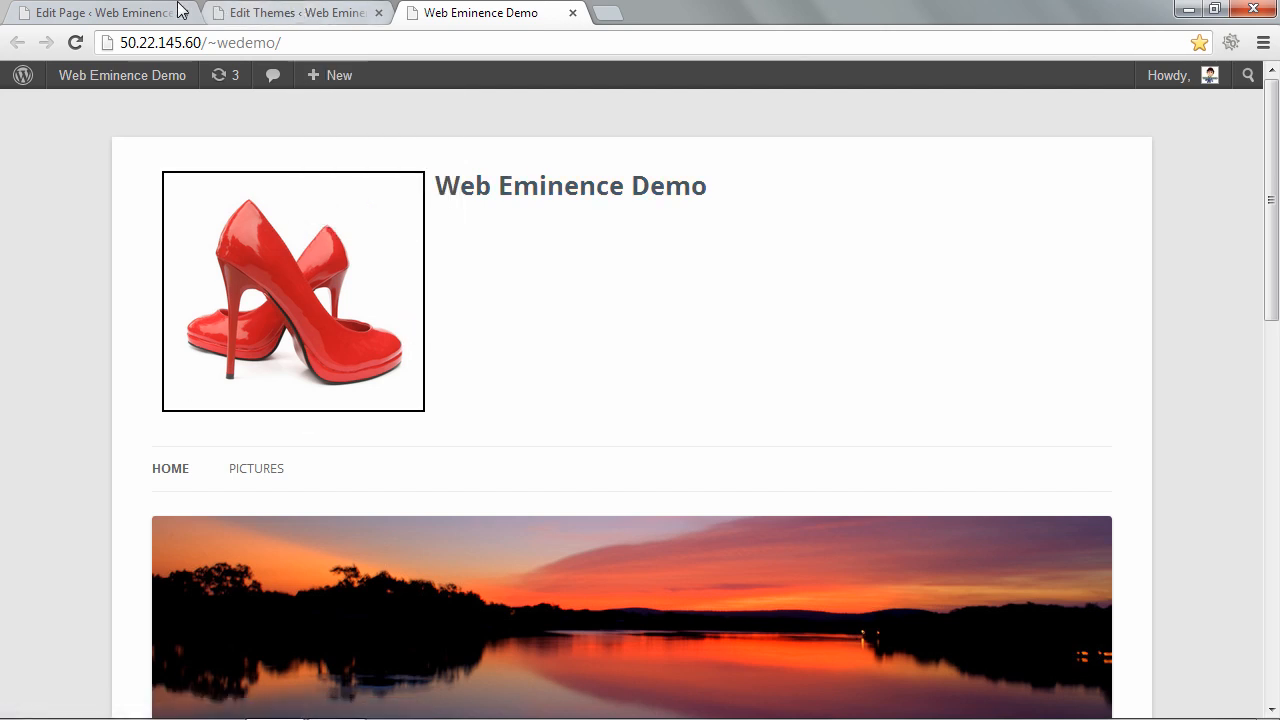
click(90, 11)
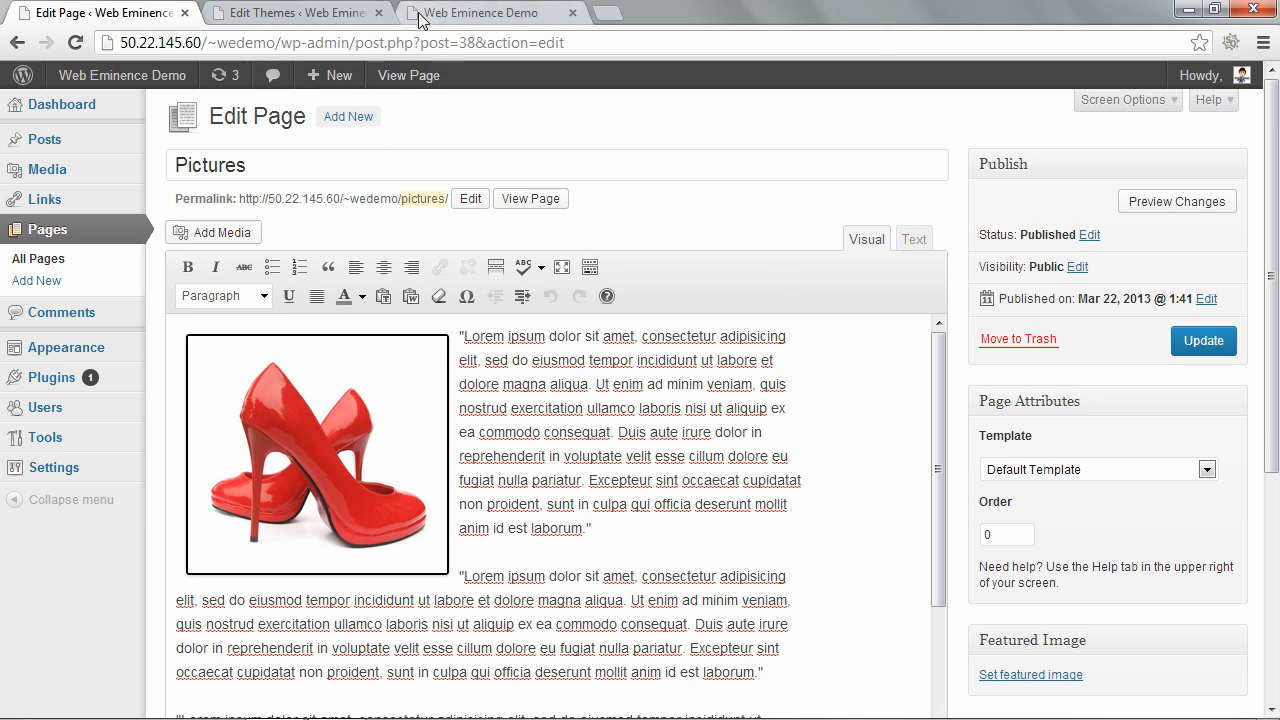
click(300, 12)
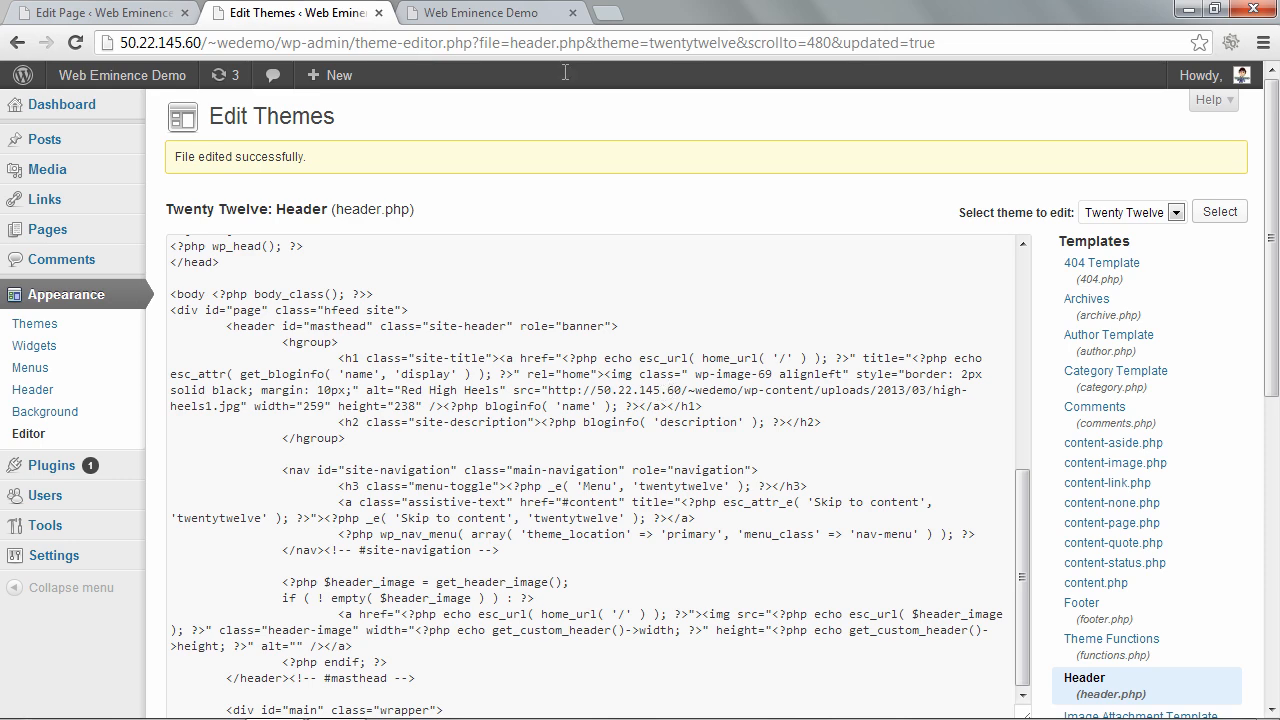
click(505, 12)
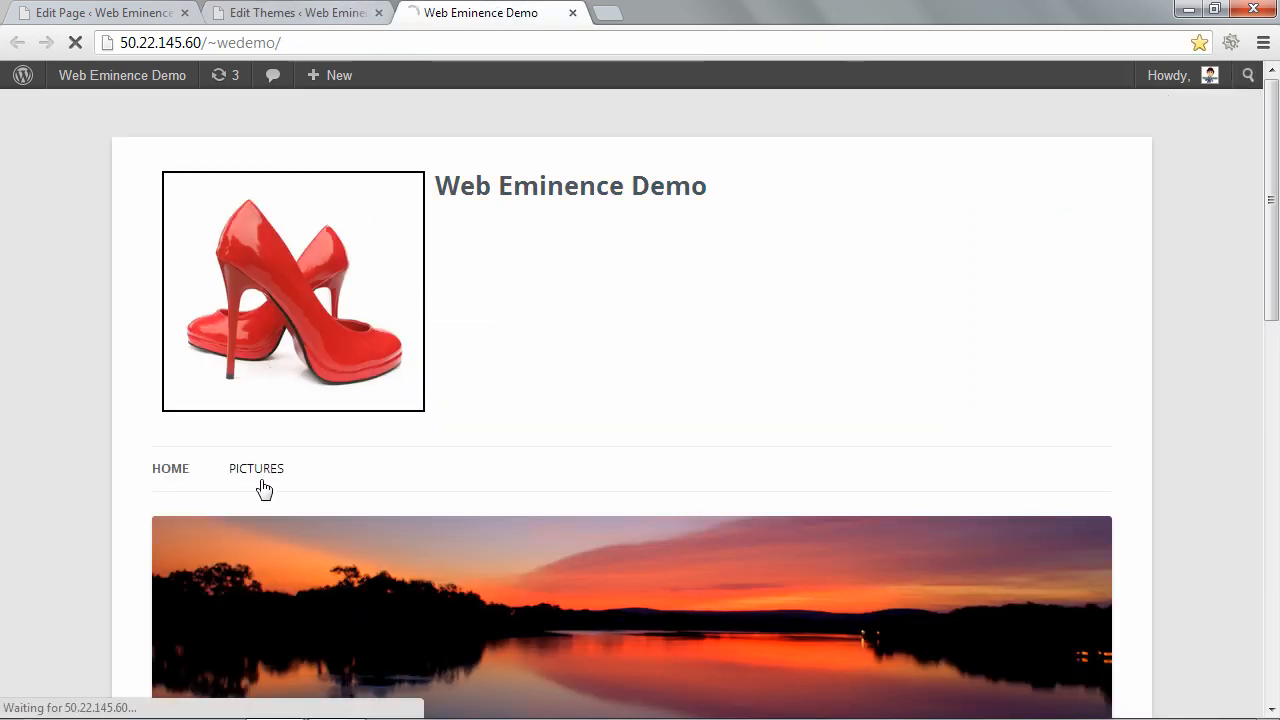
Click PICTURES in the site menu to confirm the high heels logo appears there too.
click(256, 468)
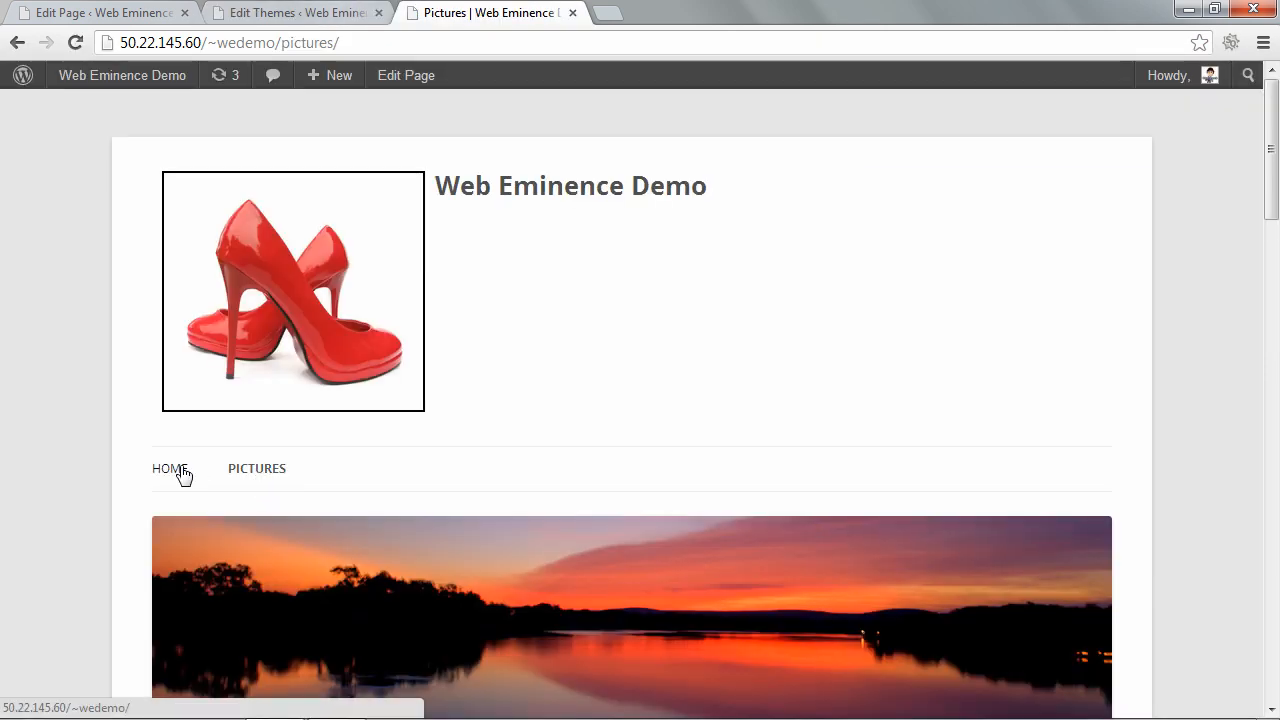
mouse_move(285, 210)
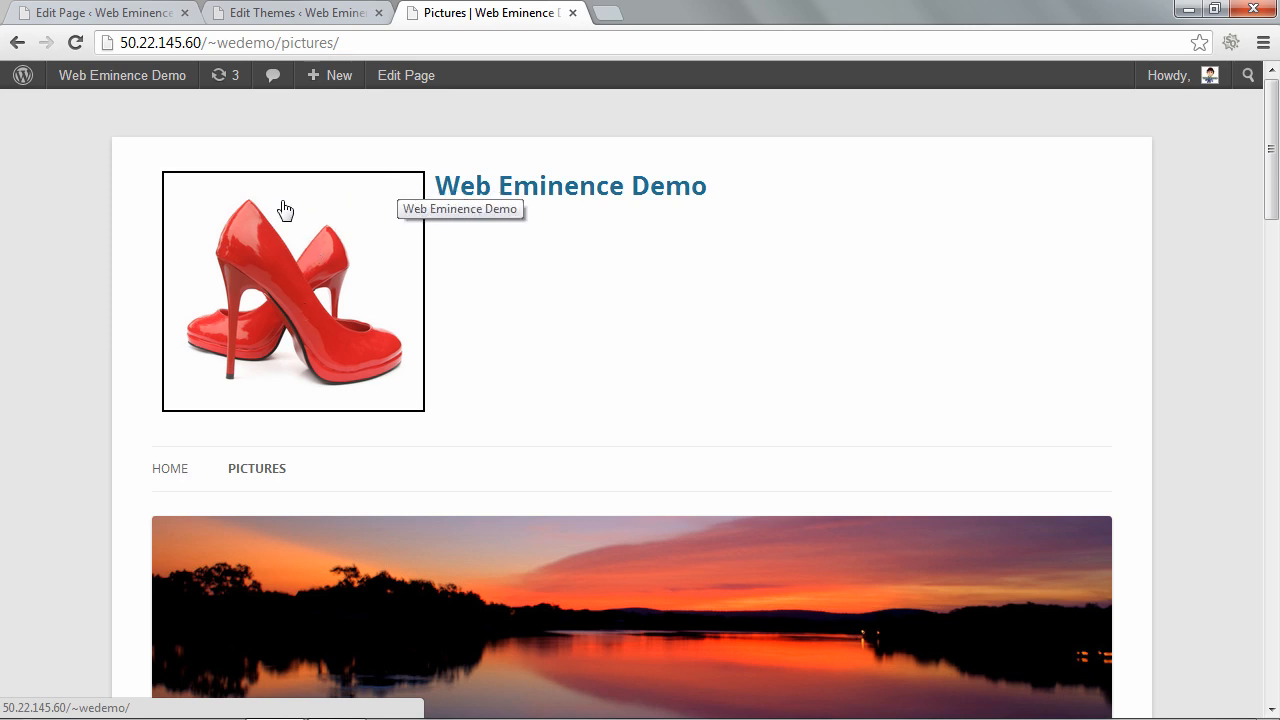
mouse_move(546, 227)
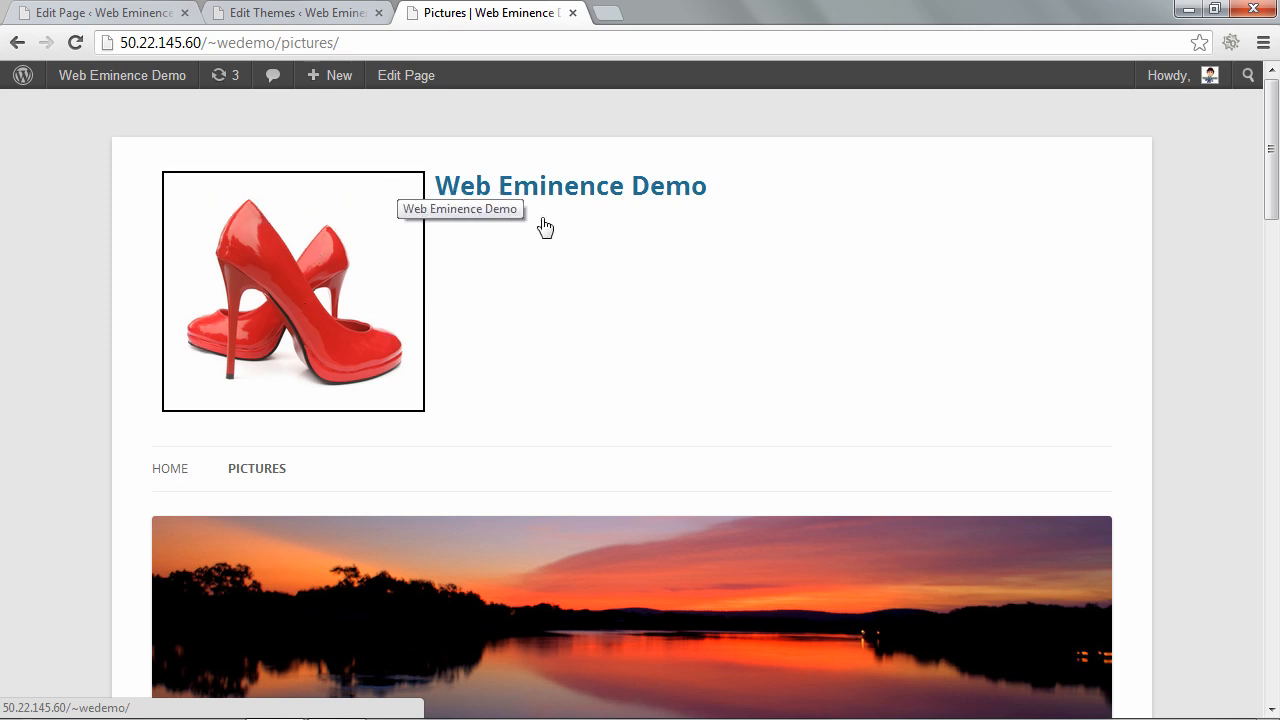
mouse_move(475, 280)
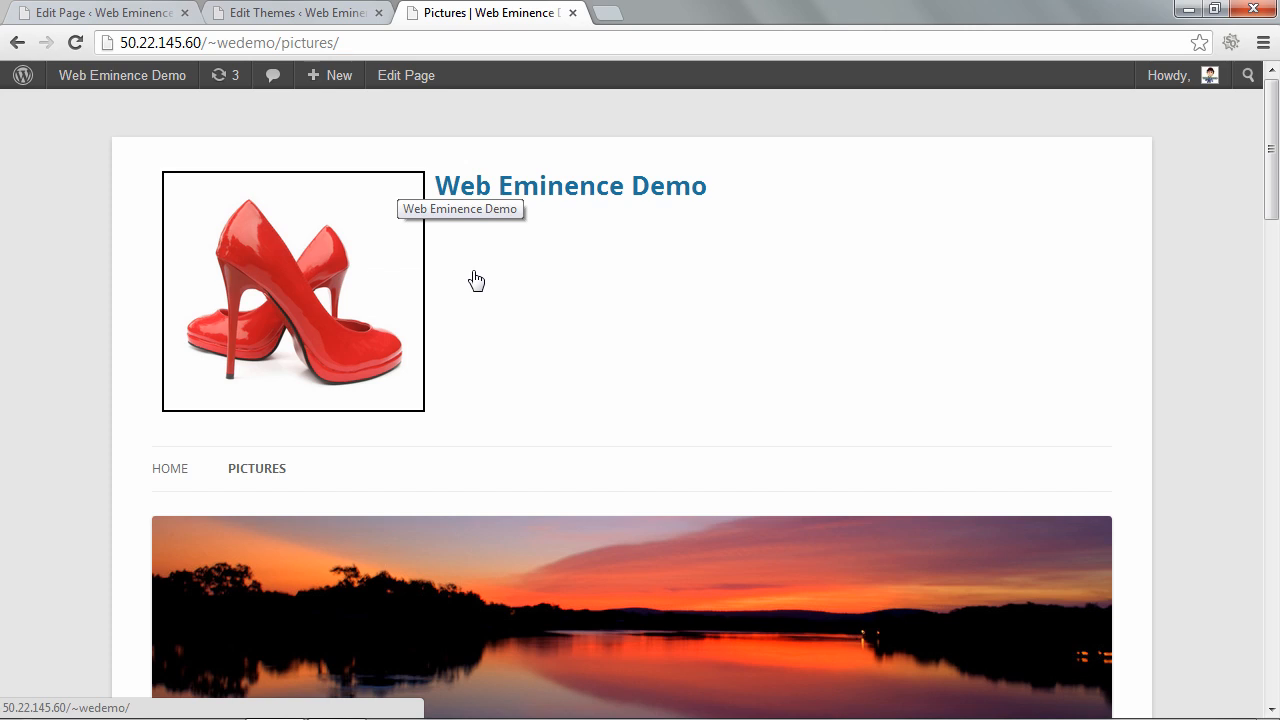
mouse_move(278, 322)
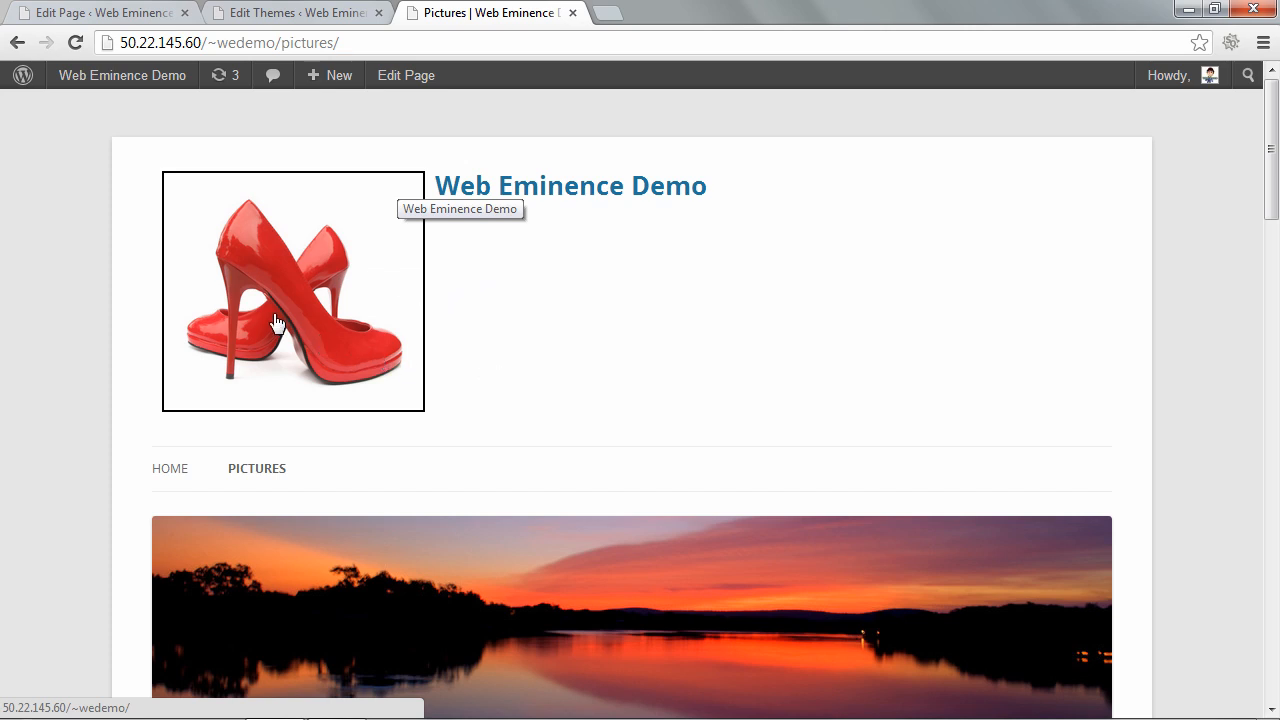
mouse_move(256, 298)
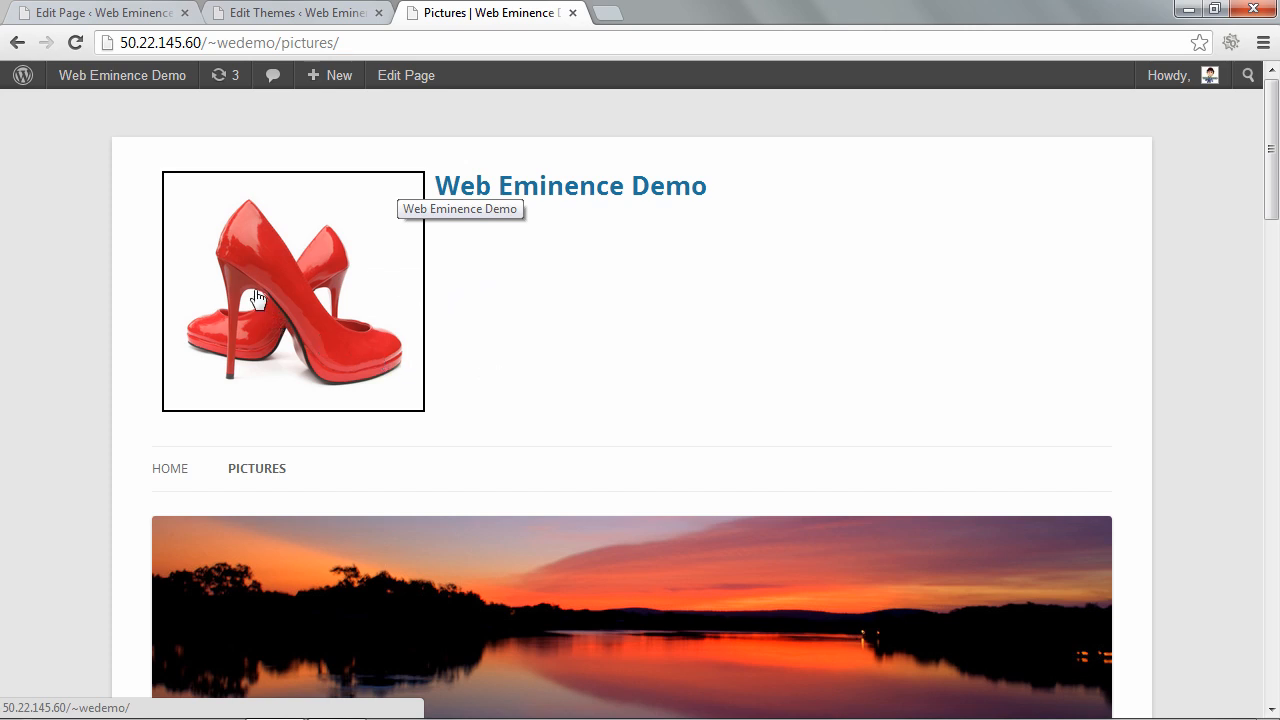
mouse_move(655, 299)
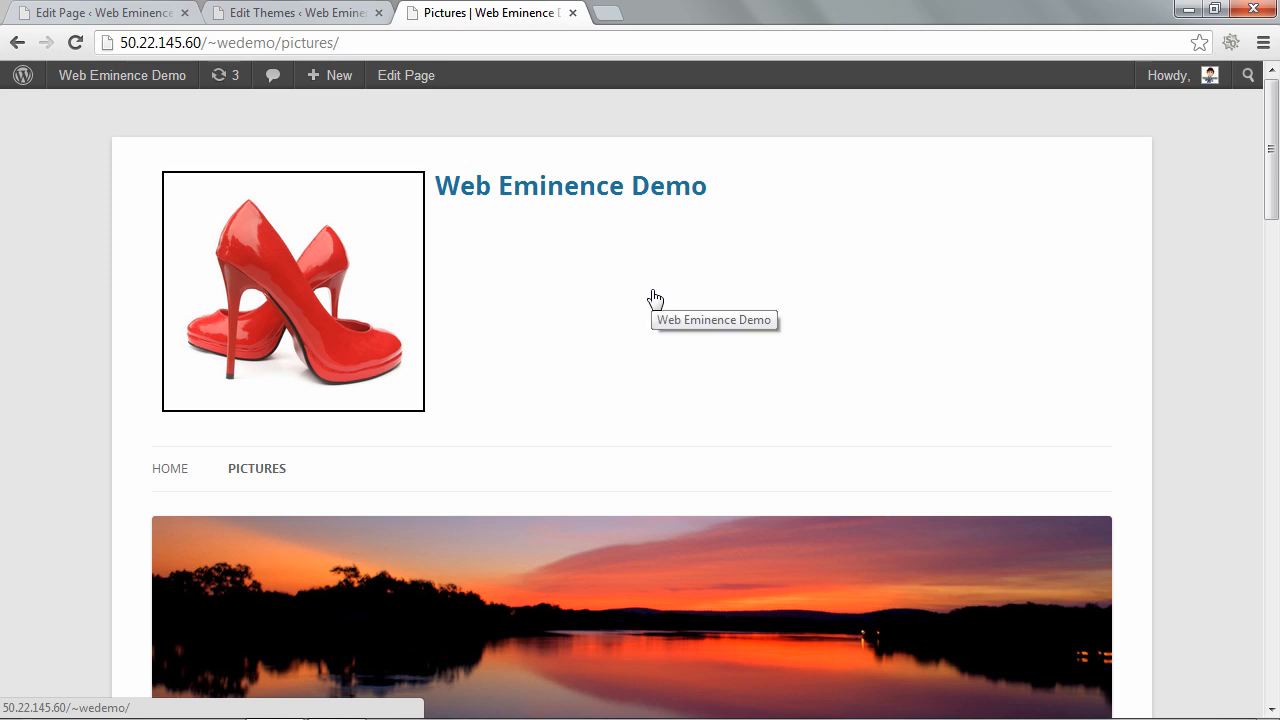
mouse_move(648, 298)
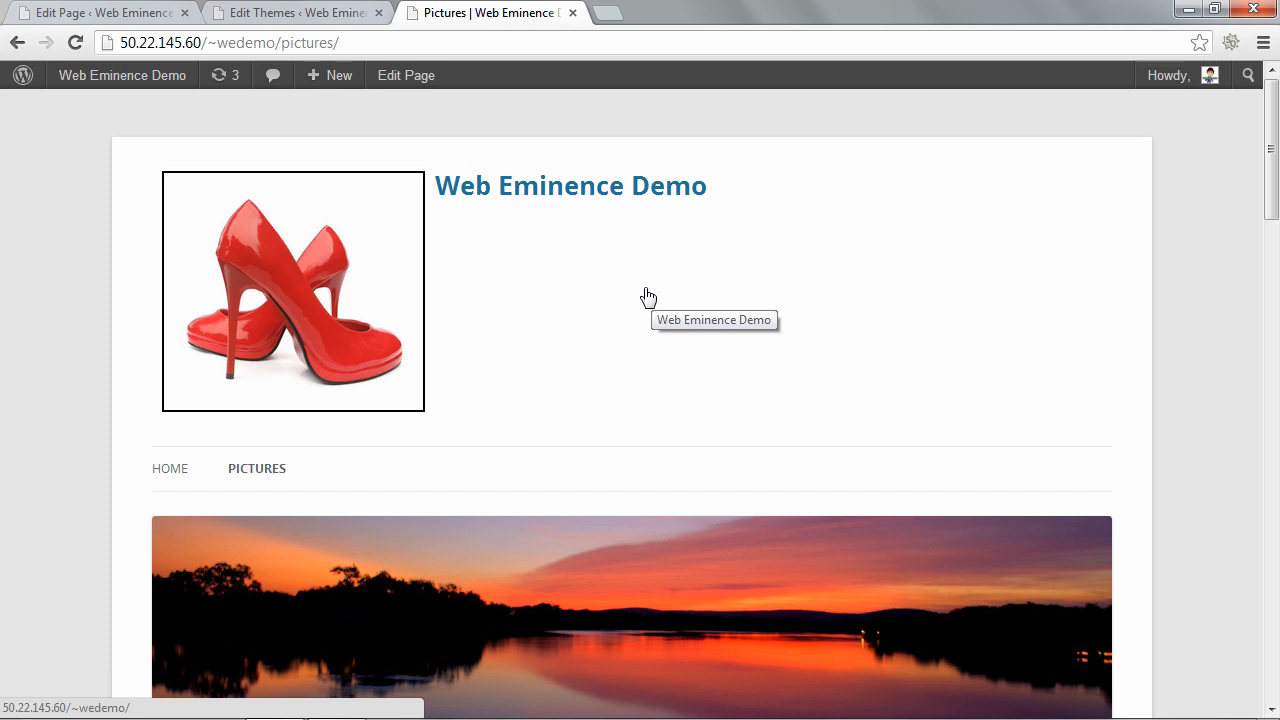